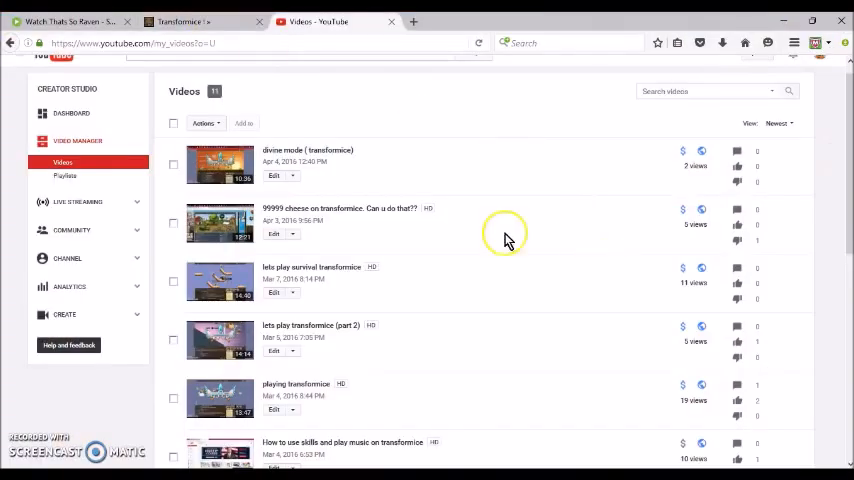
pyautogui.moveTo(330, 335)
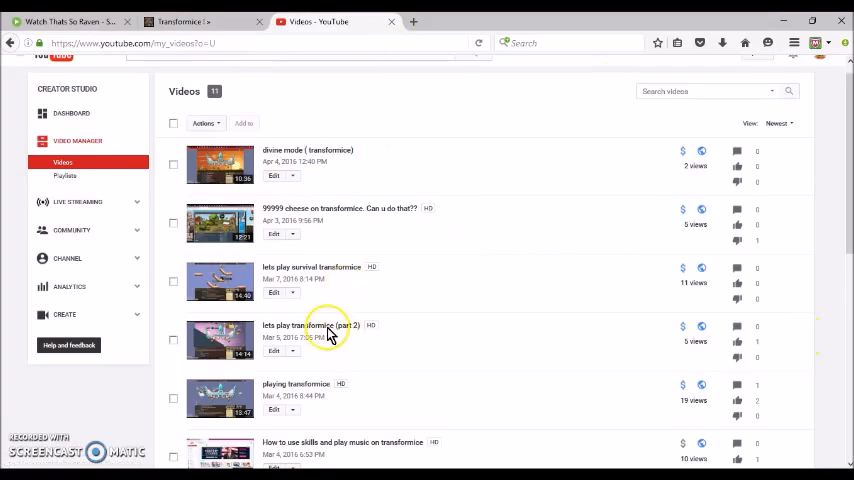
pyautogui.moveTo(350, 178)
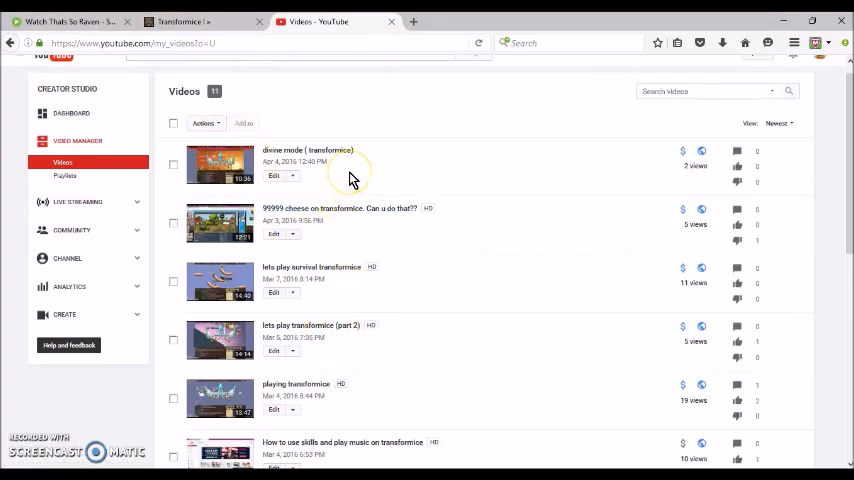
# Restore down the empty Movie Maker project window so the desktop shows behind it.
pyautogui.scroll(-3)
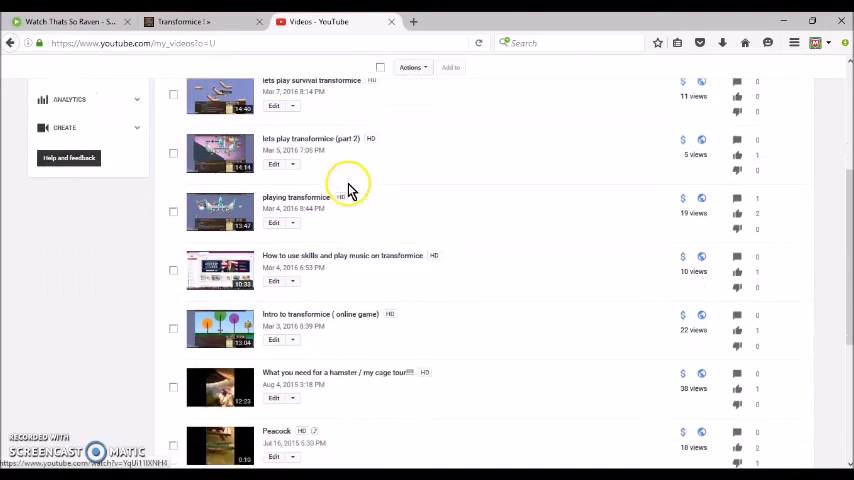
pyautogui.scroll(3)
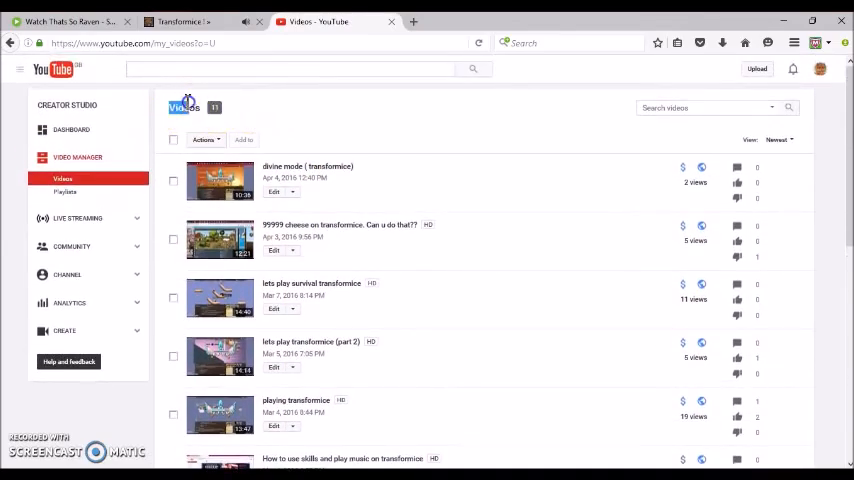
pyautogui.moveTo(157, 125)
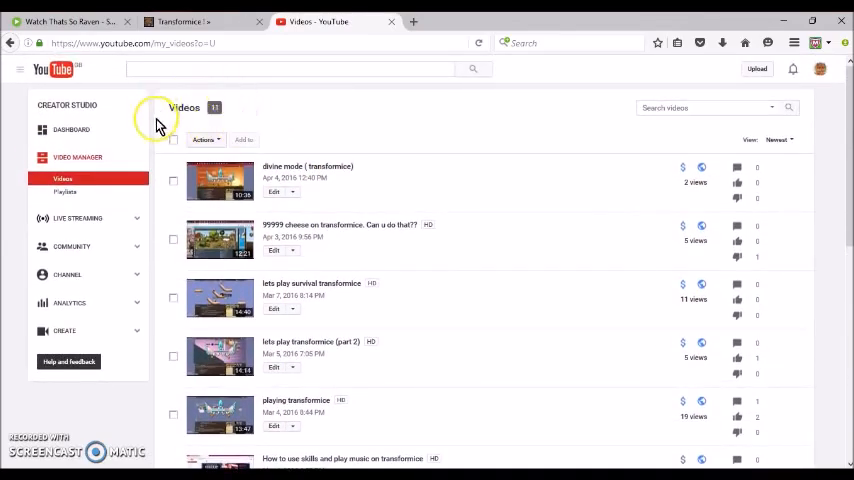
pyautogui.moveTo(500, 200)
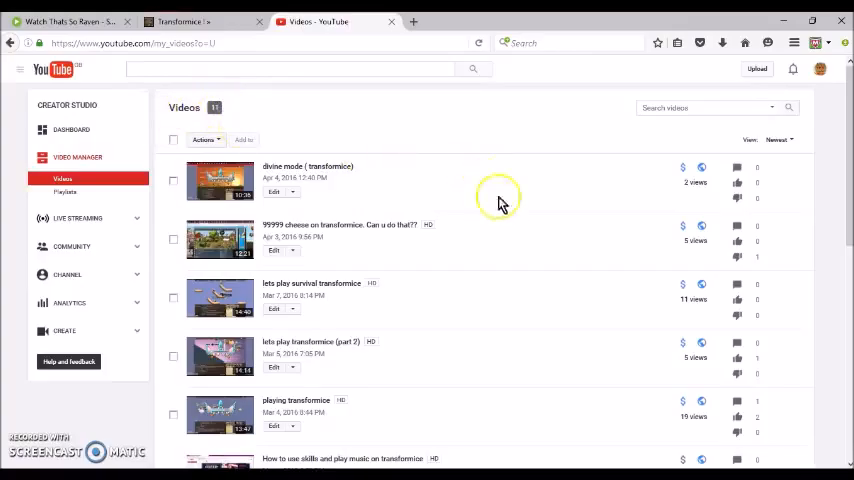
pyautogui.moveTo(490, 150)
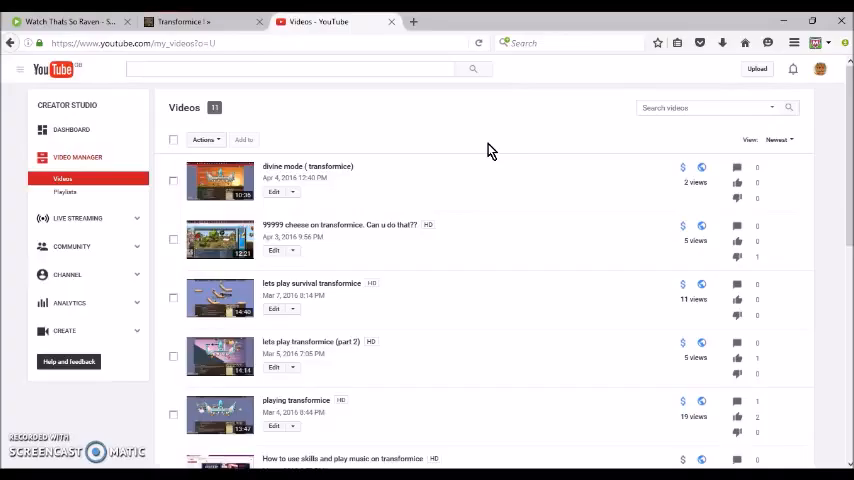
pyautogui.moveTo(489, 133)
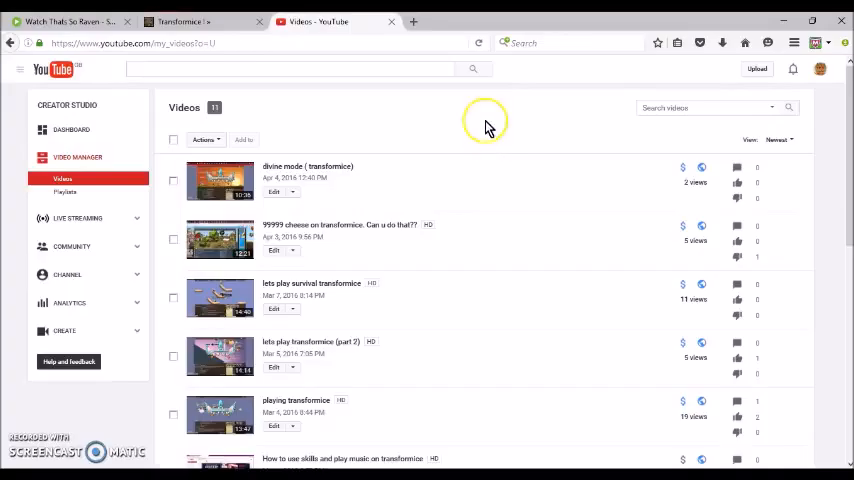
pyautogui.moveTo(523, 130)
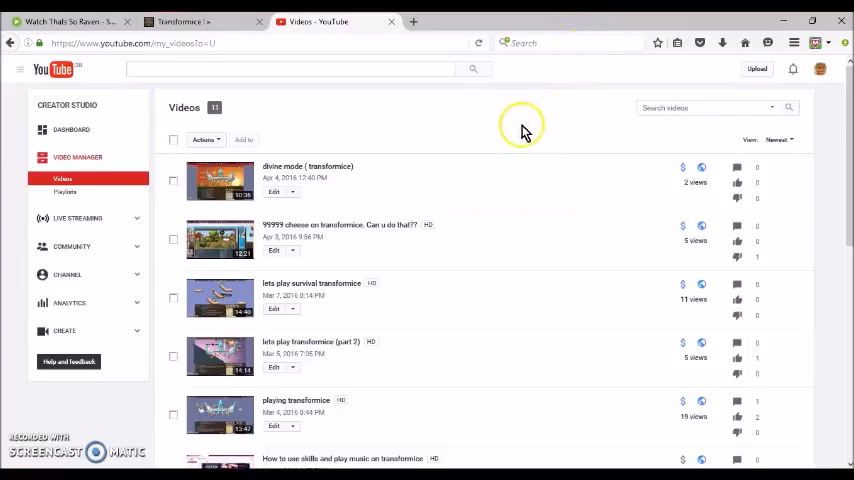
pyautogui.moveTo(513, 140)
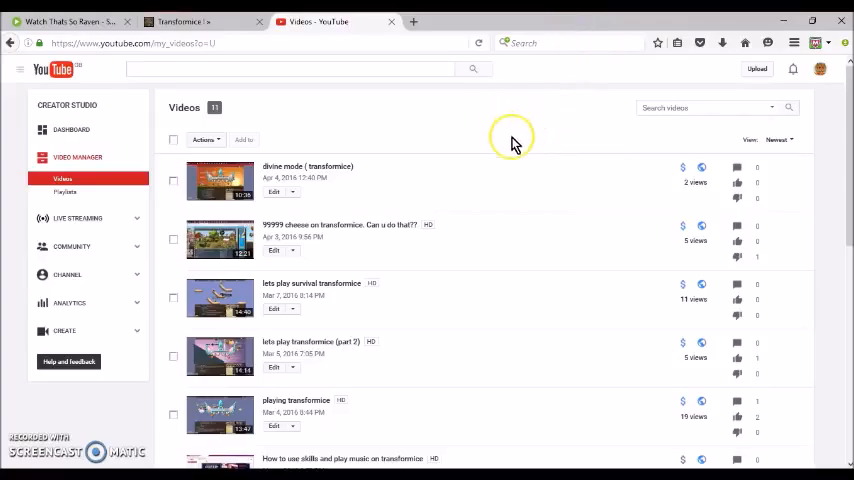
pyautogui.moveTo(475, 170)
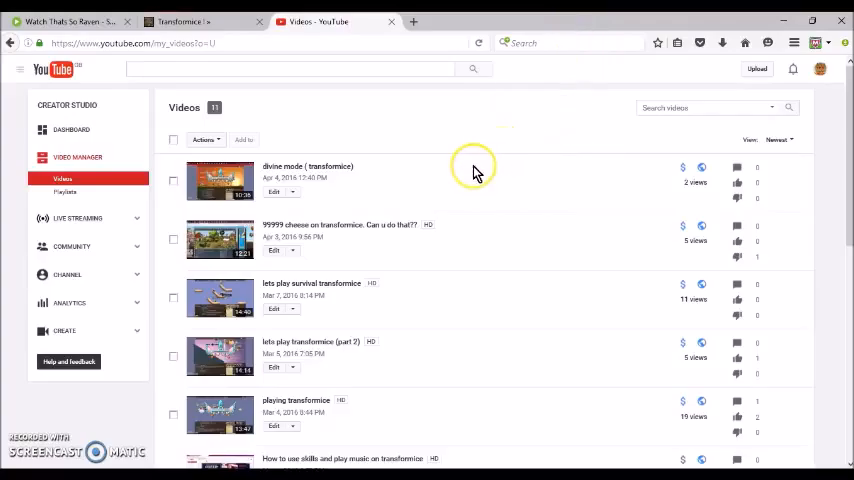
pyautogui.moveTo(405, 90)
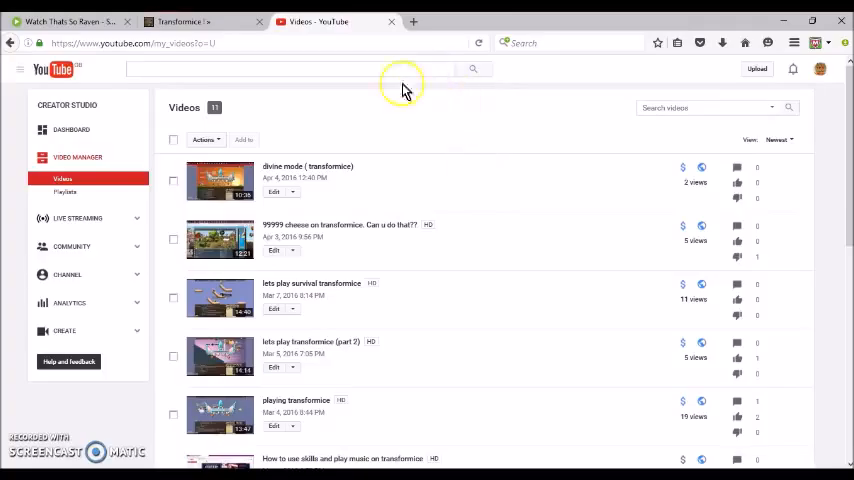
pyautogui.moveTo(440, 220)
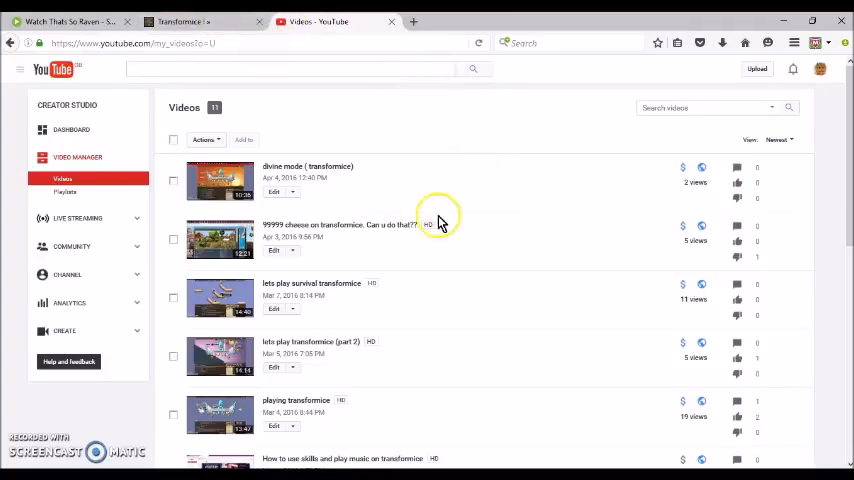
pyautogui.moveTo(456, 172)
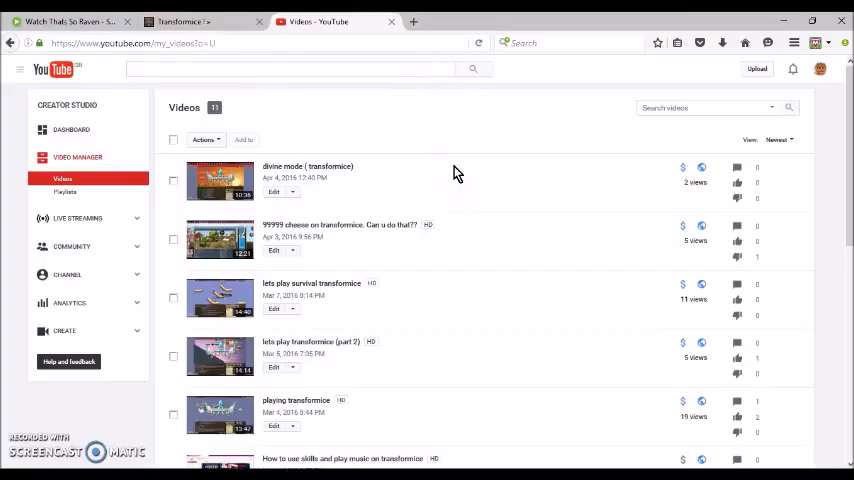
pyautogui.moveTo(400, 120)
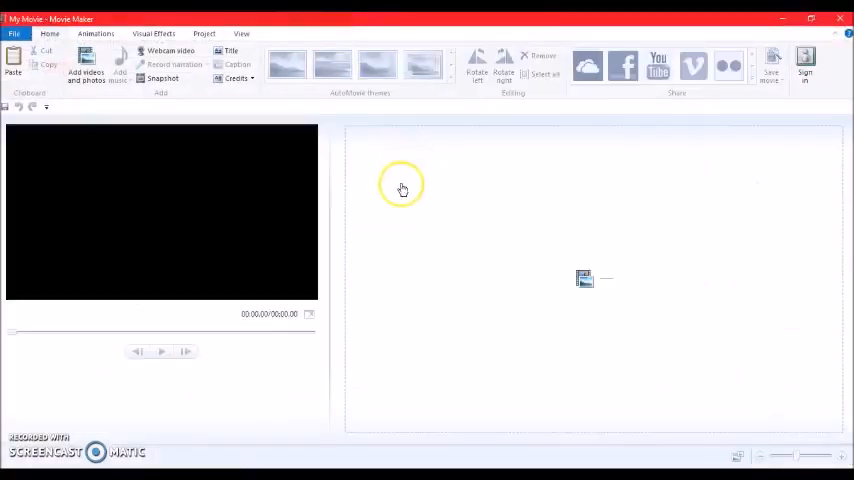
pyautogui.moveTo(436, 297)
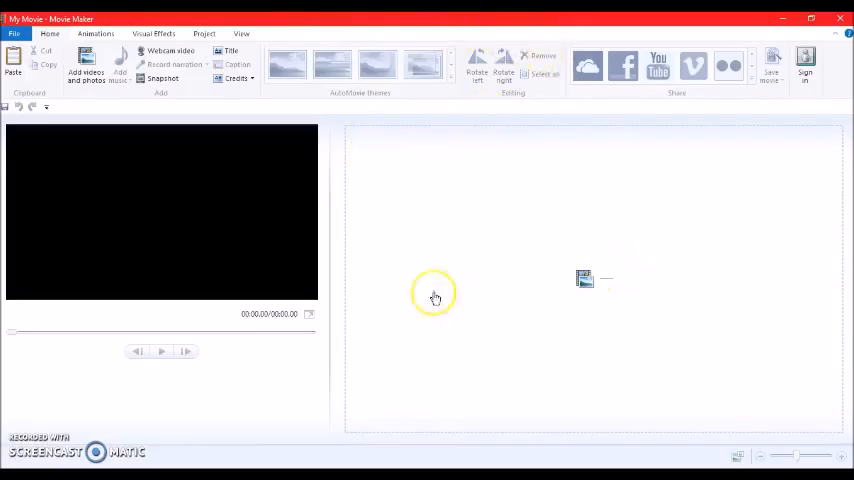
pyautogui.moveTo(808, 18)
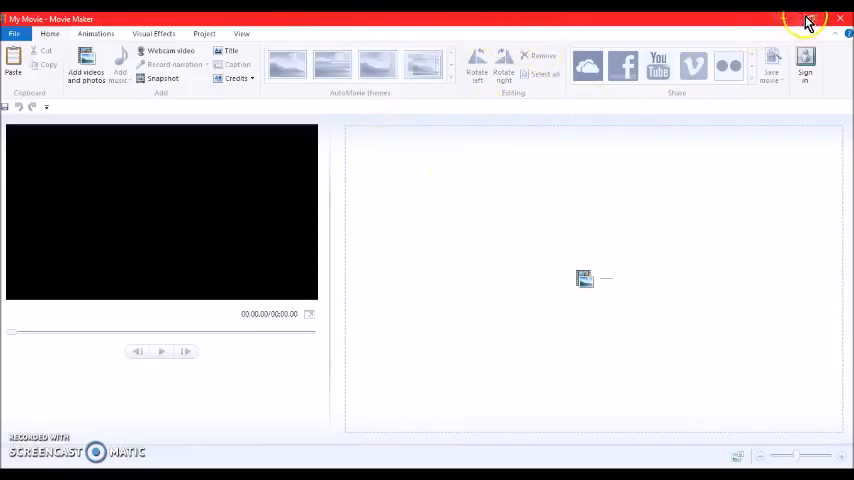
pyautogui.click(808, 19)
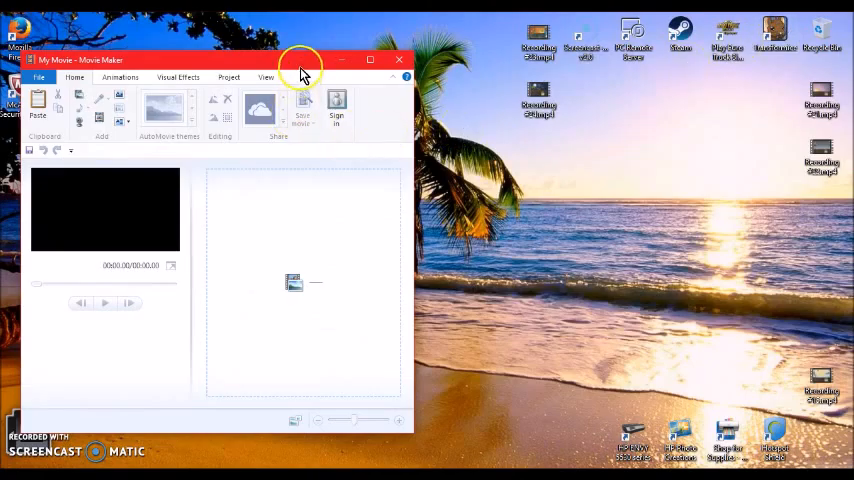
pyautogui.moveTo(497, 80)
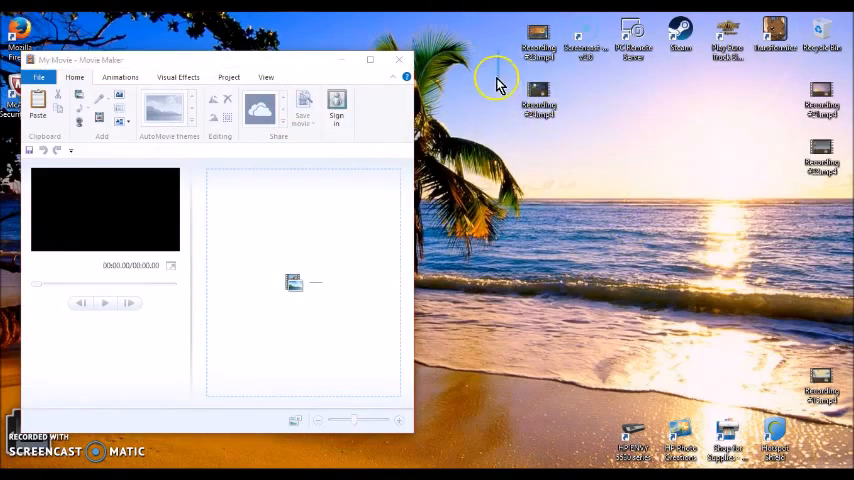
pyautogui.moveTo(603, 63)
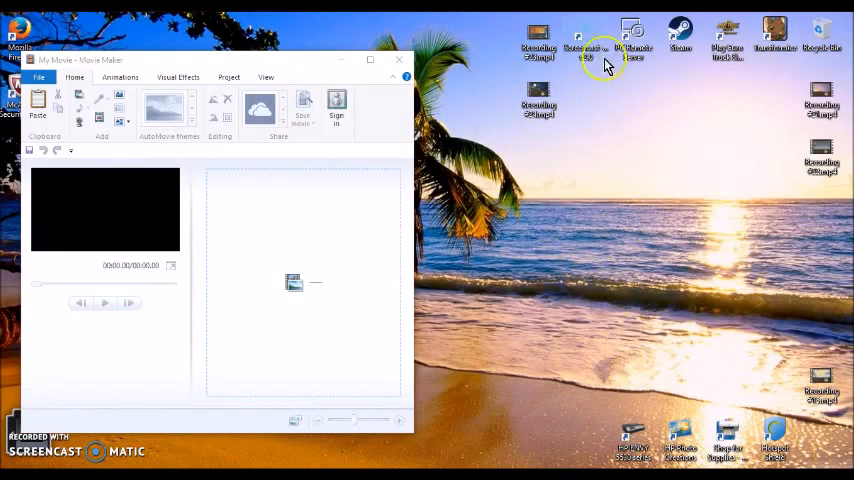
pyautogui.moveTo(538, 38)
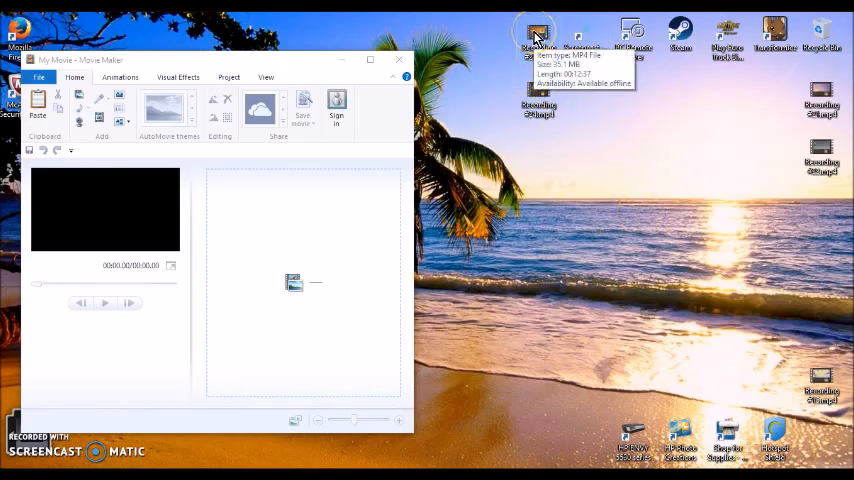
pyautogui.moveTo(552, 367)
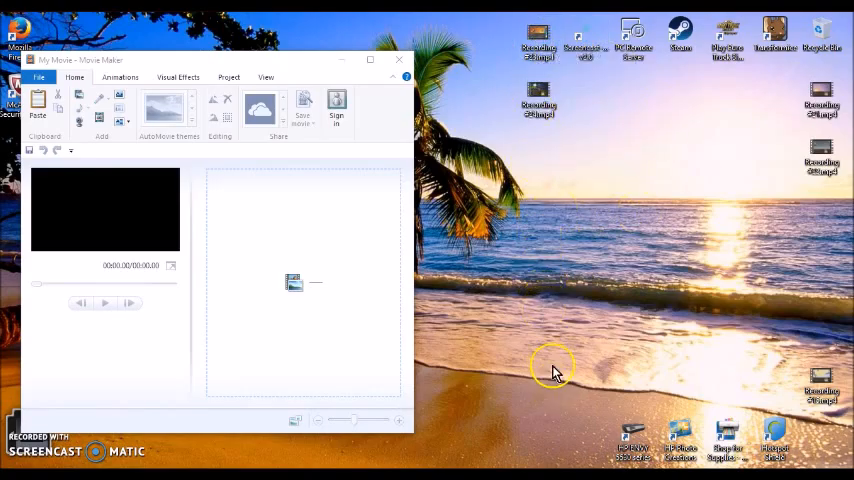
pyautogui.moveTo(540, 135)
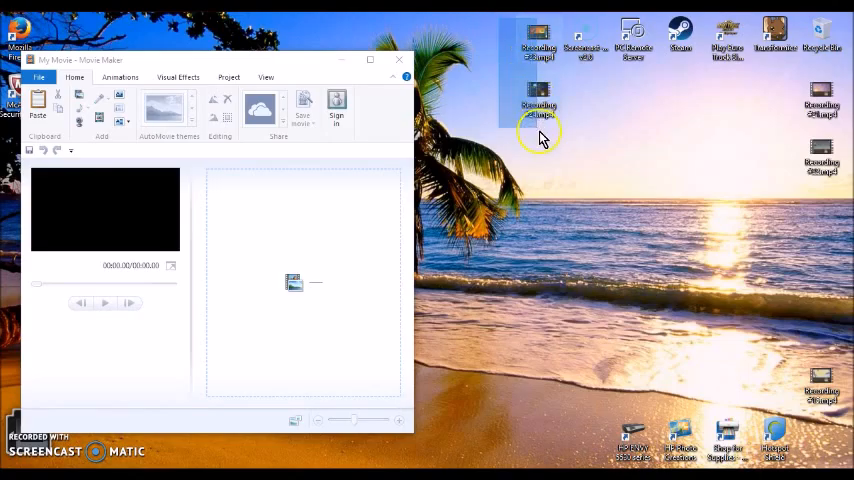
pyautogui.moveTo(768, 112)
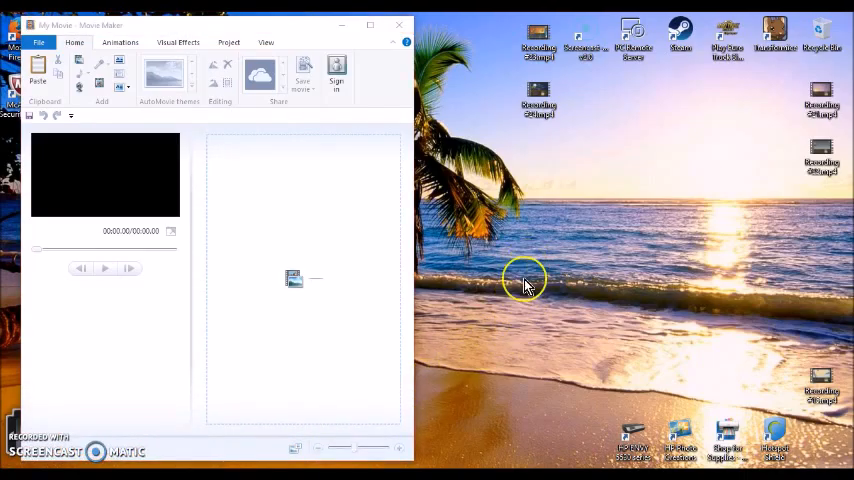
pyautogui.moveTo(525, 283)
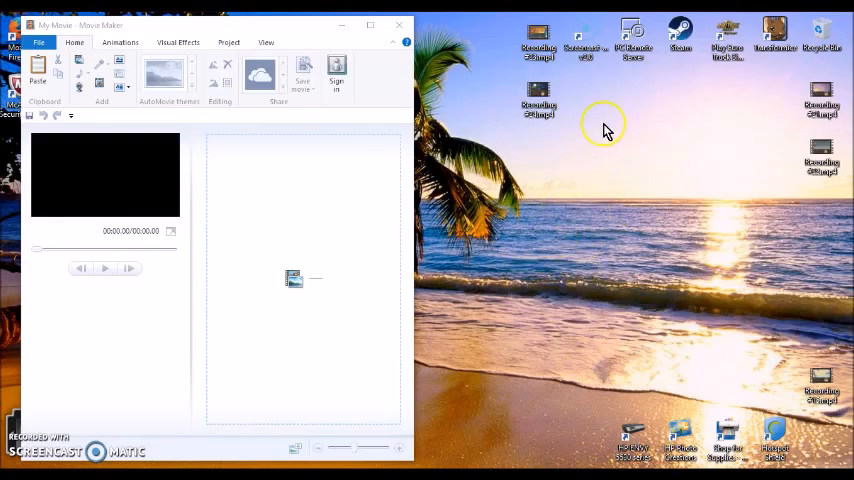
pyautogui.moveTo(540, 35)
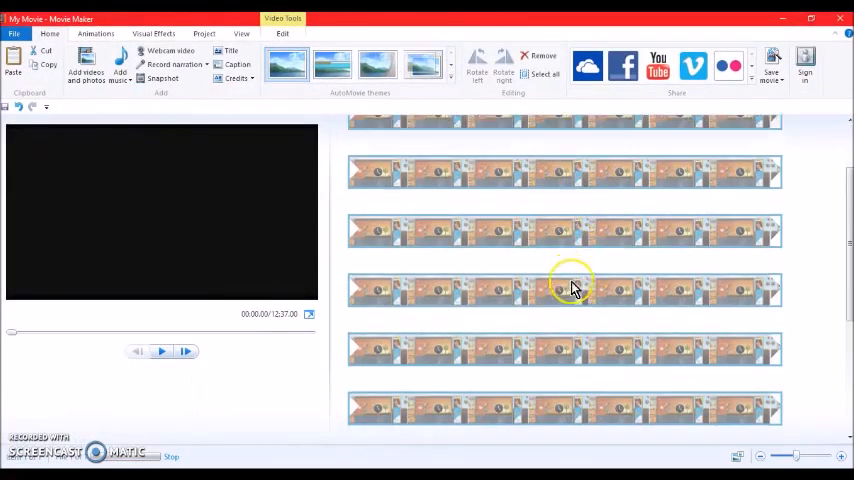
pyautogui.moveTo(588, 328)
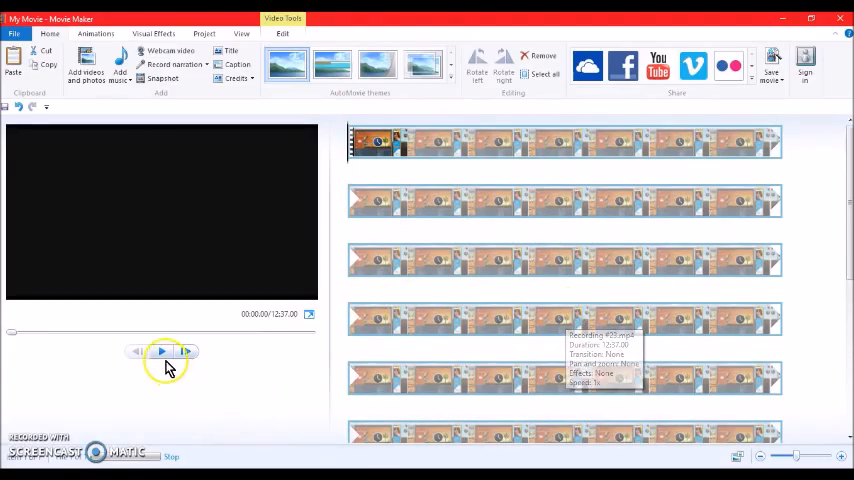
pyautogui.click(161, 351)
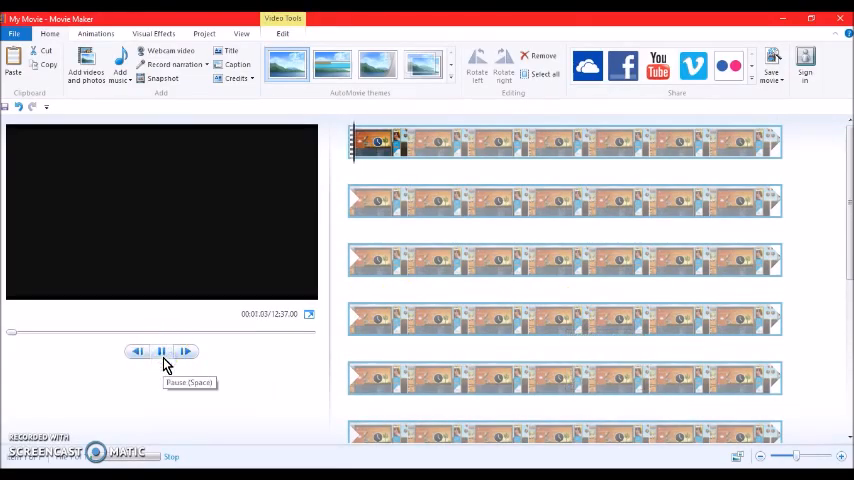
pyautogui.click(161, 351)
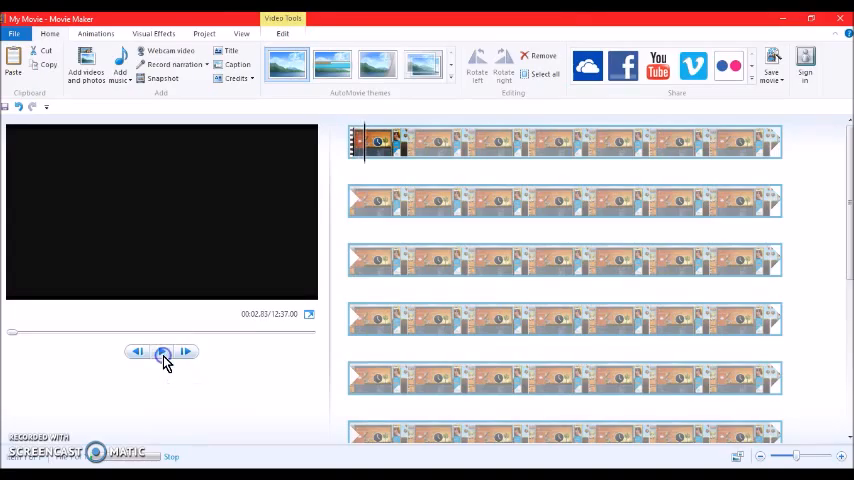
pyautogui.click(162, 351)
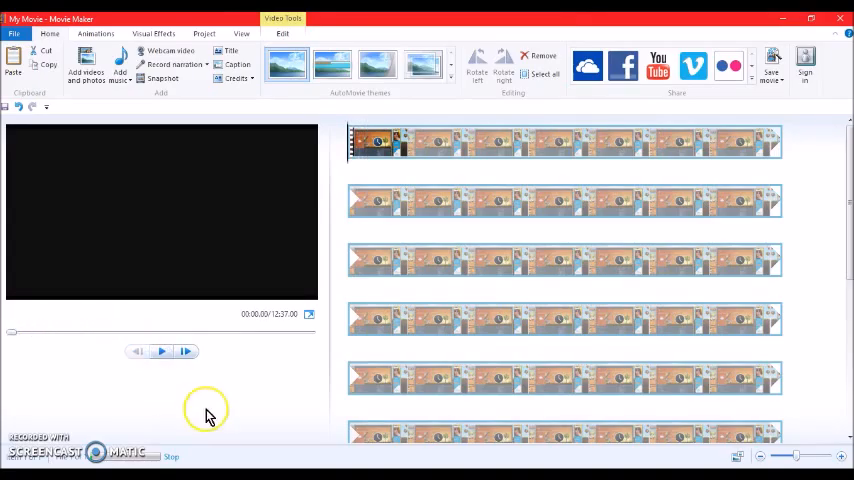
pyautogui.moveTo(310, 420)
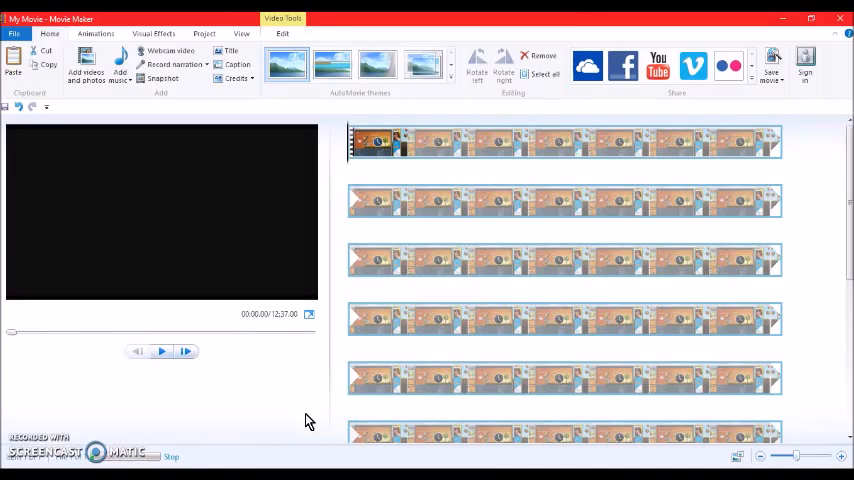
pyautogui.moveTo(290, 400)
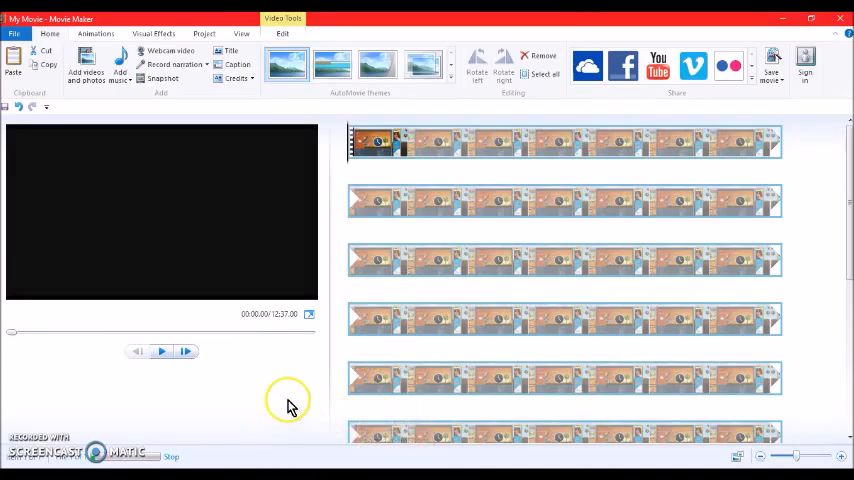
pyautogui.moveTo(291, 407)
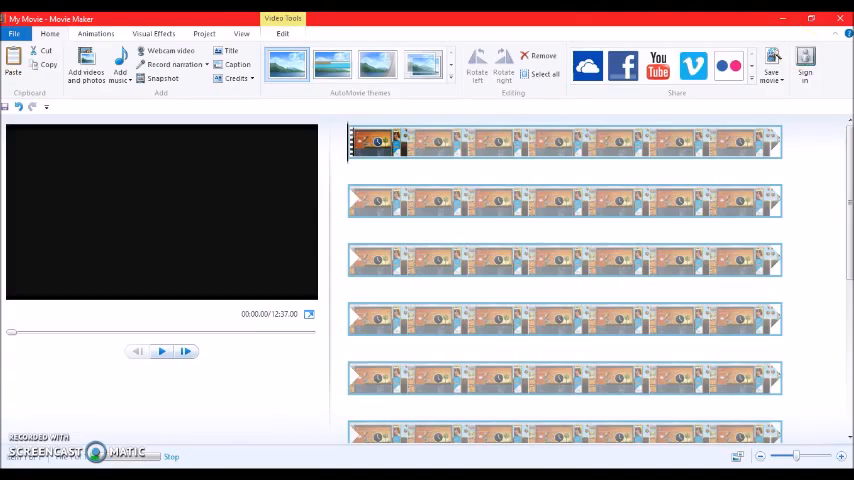
pyautogui.moveTo(540, 330)
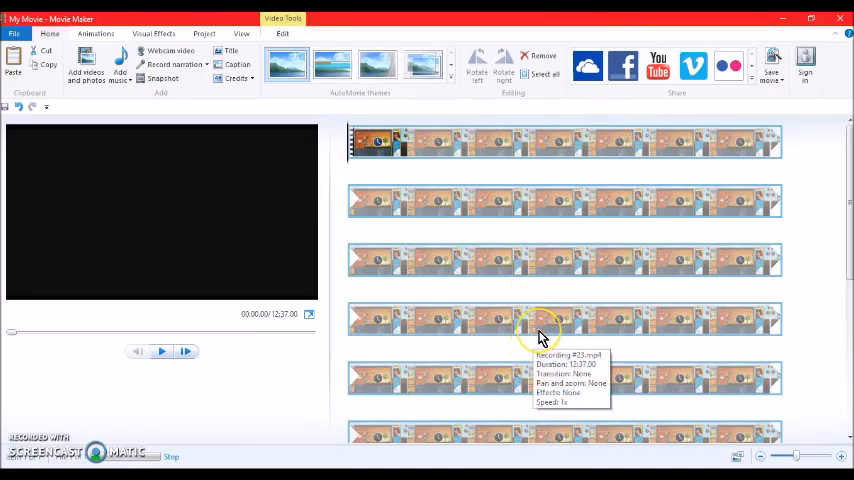
pyautogui.moveTo(540, 332)
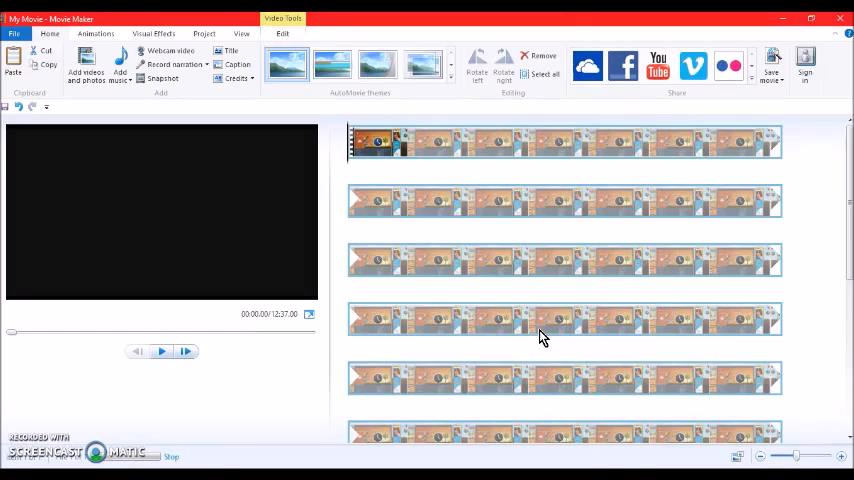
pyautogui.moveTo(340, 190)
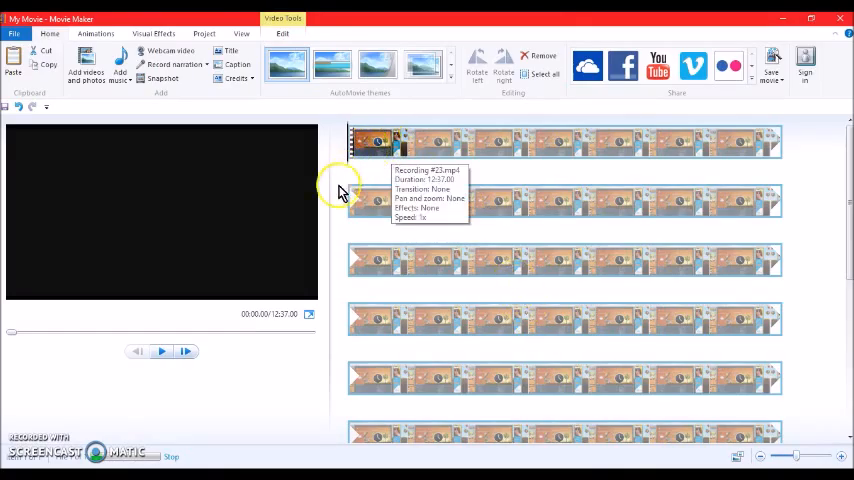
pyautogui.moveTo(280, 310)
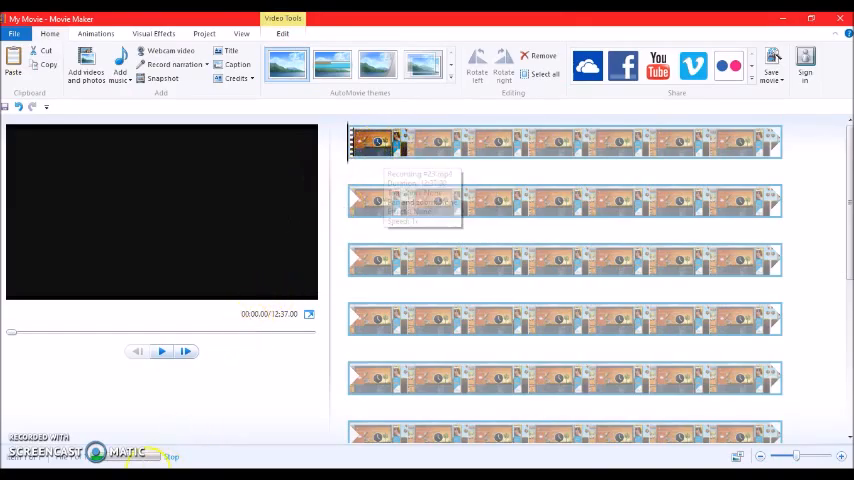
pyautogui.moveTo(162, 456)
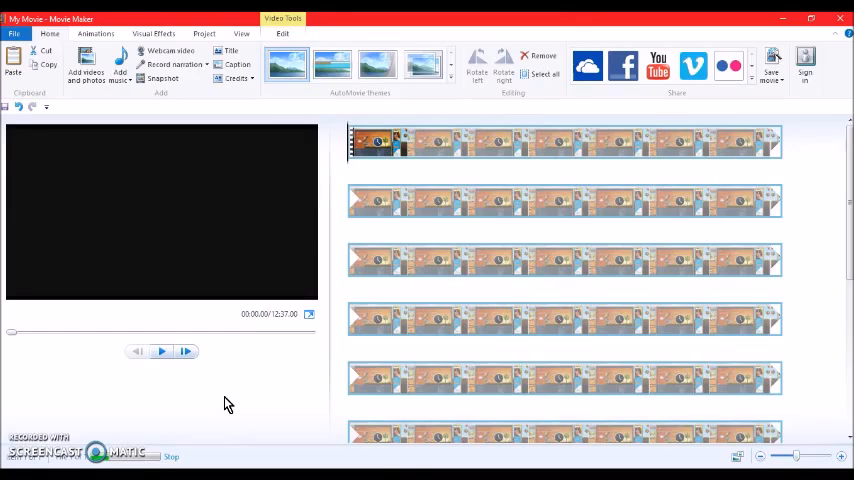
pyautogui.moveTo(249, 360)
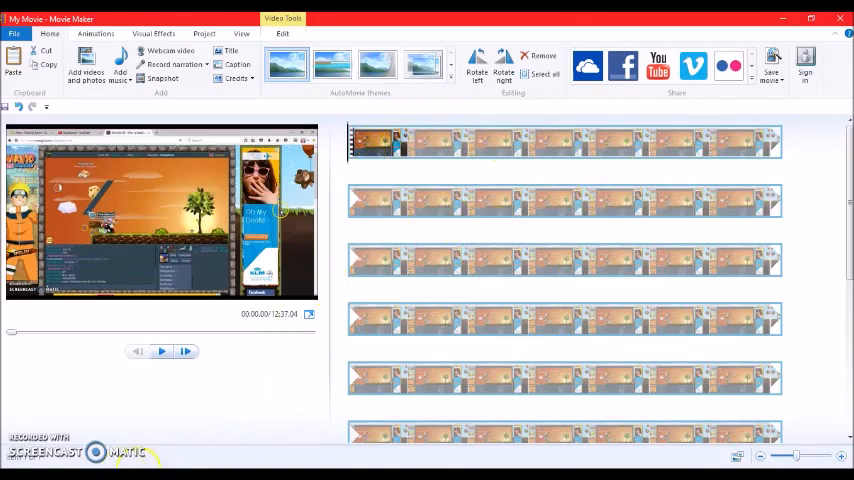
pyautogui.moveTo(205, 270)
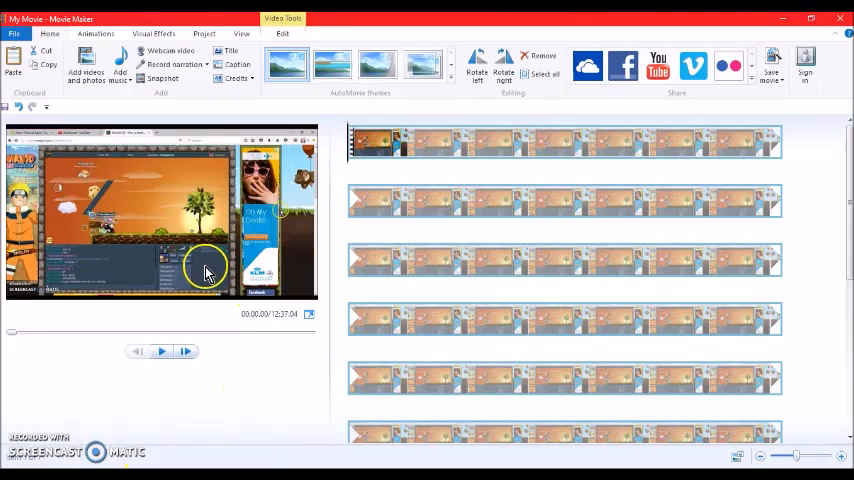
pyautogui.moveTo(325, 237)
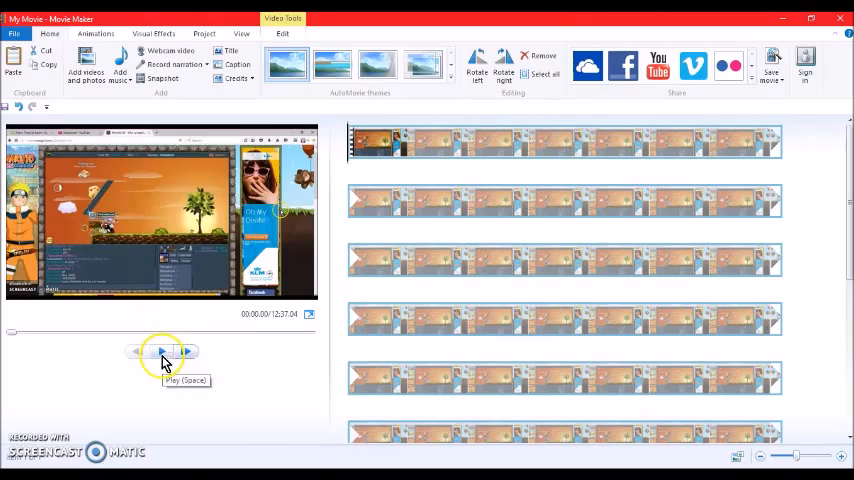
# Play the opening seconds of the 12:37 gameplay clip in the preview monitor.
pyautogui.click(162, 351)
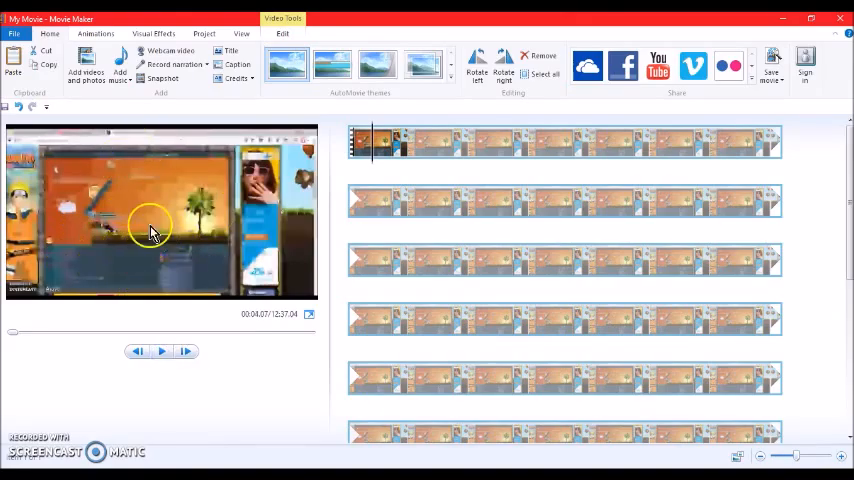
pyautogui.moveTo(100, 255)
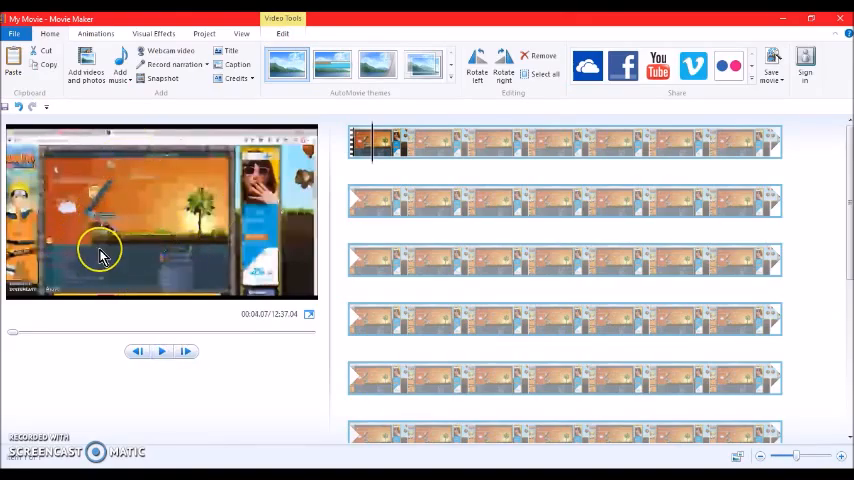
pyautogui.moveTo(78, 243)
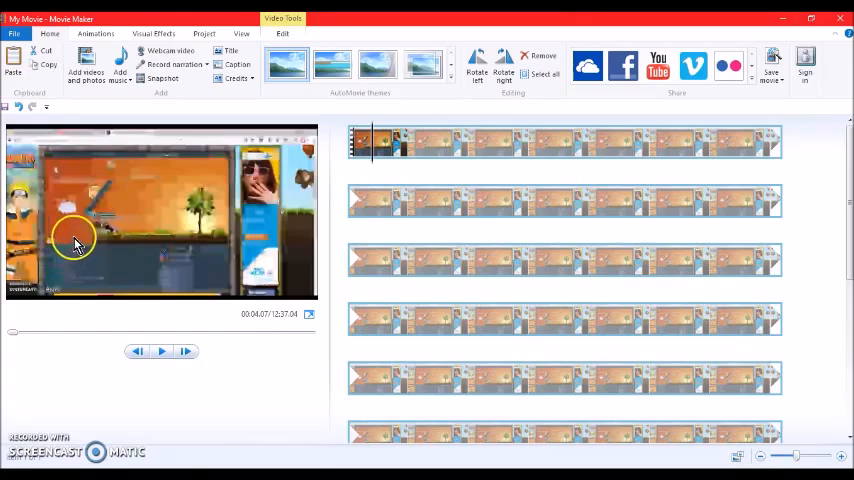
pyautogui.moveTo(173, 186)
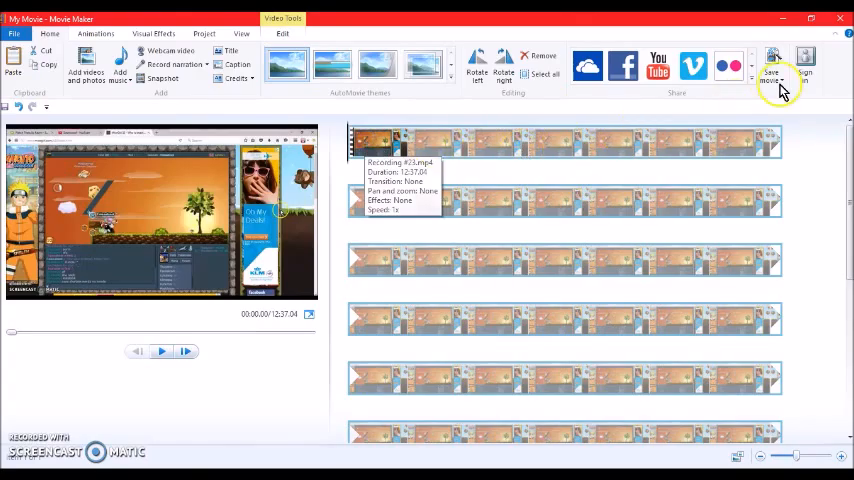
pyautogui.moveTo(590, 105)
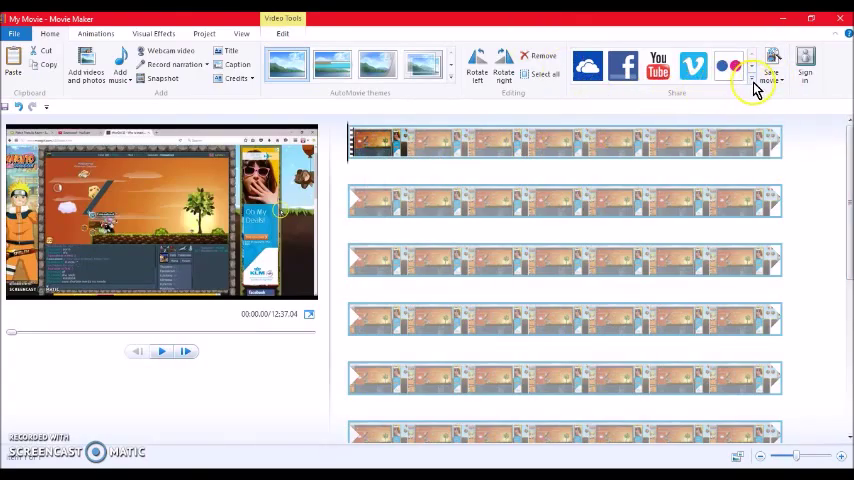
pyautogui.click(751, 73)
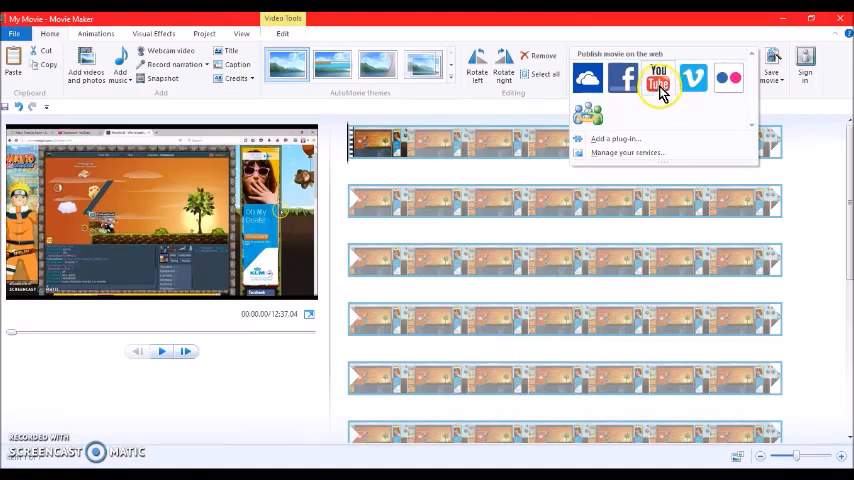
pyautogui.moveTo(792, 120)
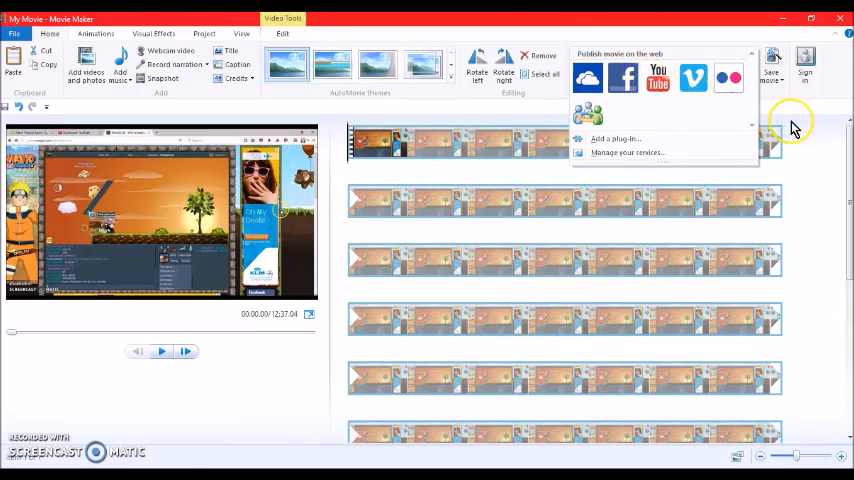
pyautogui.moveTo(812, 123)
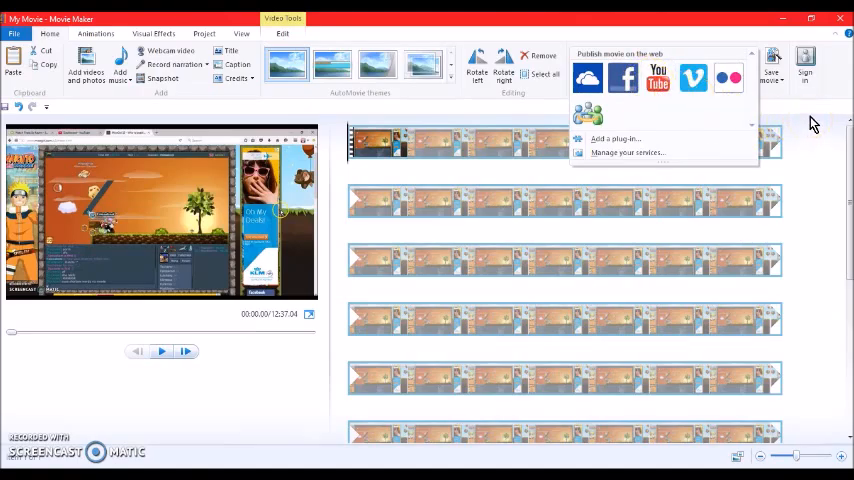
pyautogui.click(795, 118)
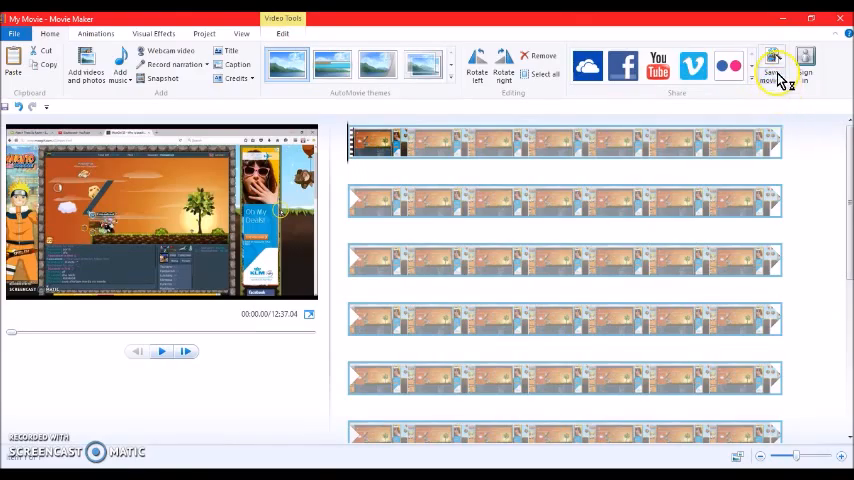
pyautogui.click(771, 65)
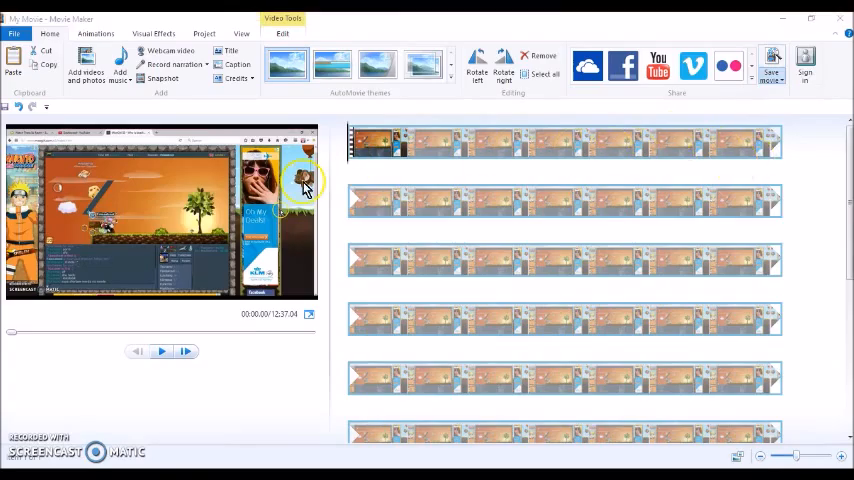
# Name the movie file micegirl.mp4 in the Pictures folder.
pyautogui.click(772, 64)
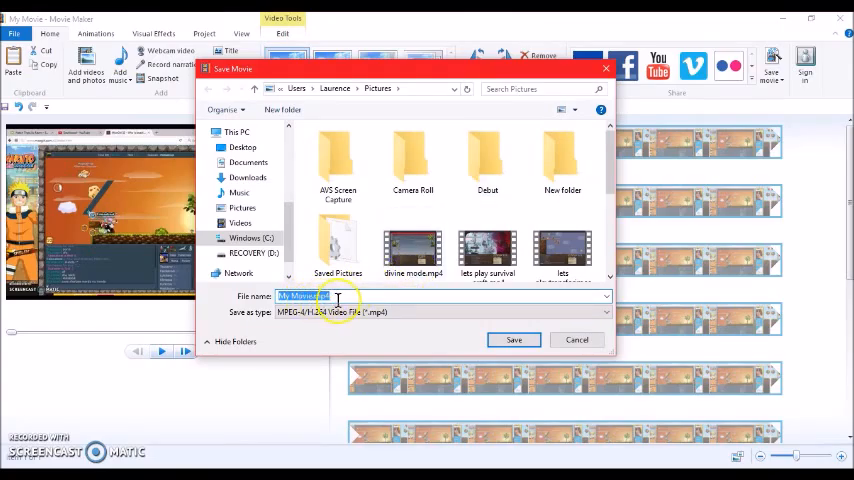
pyautogui.click(330, 296)
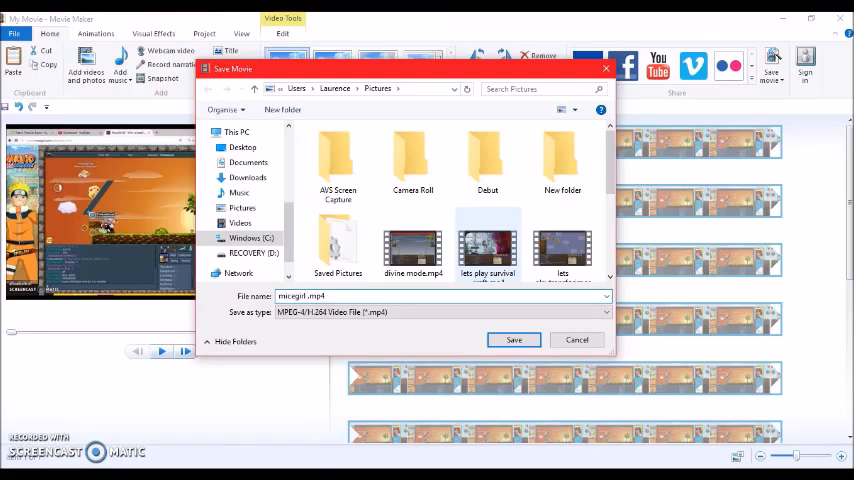
pyautogui.moveTo(803, 100)
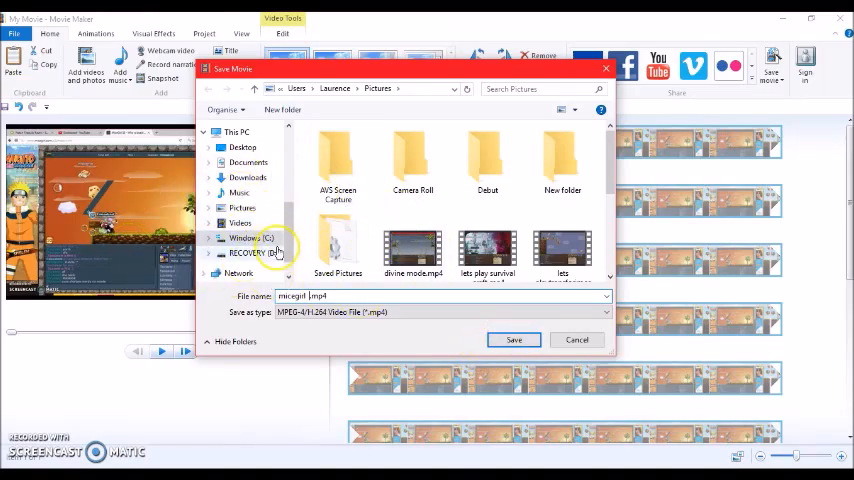
pyautogui.click(250, 238)
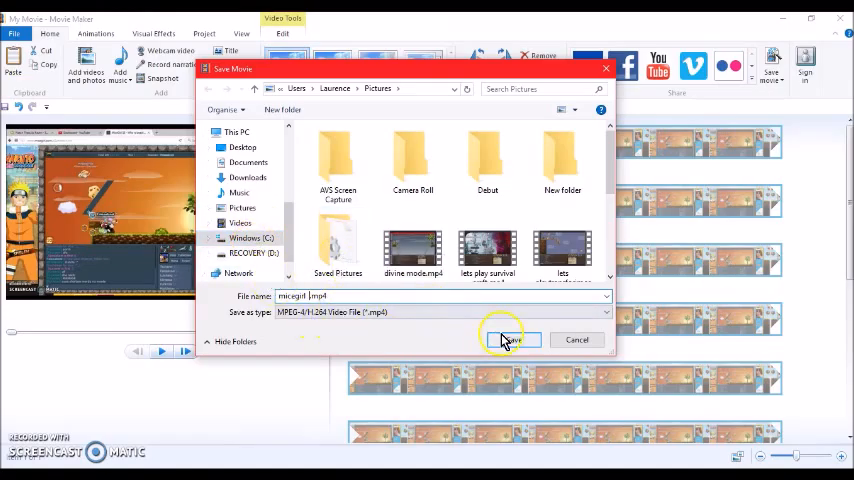
# Start exporting the movie as micegirl.mp4.
pyautogui.click(511, 339)
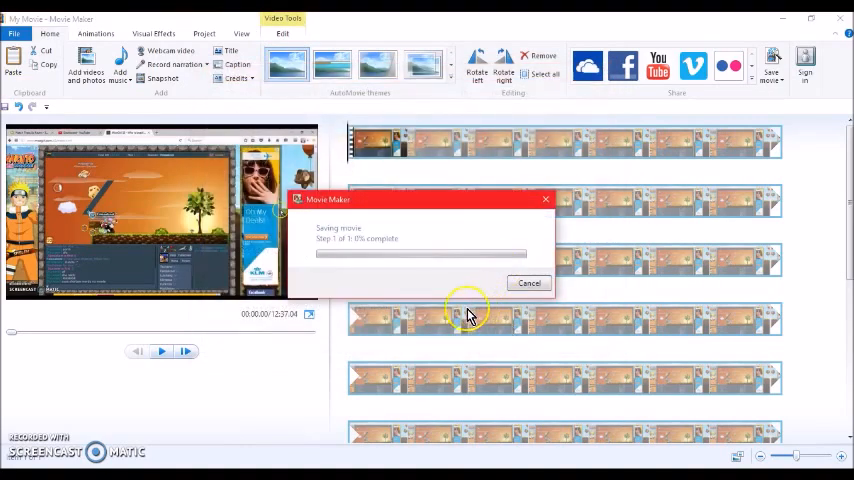
pyautogui.moveTo(555, 140)
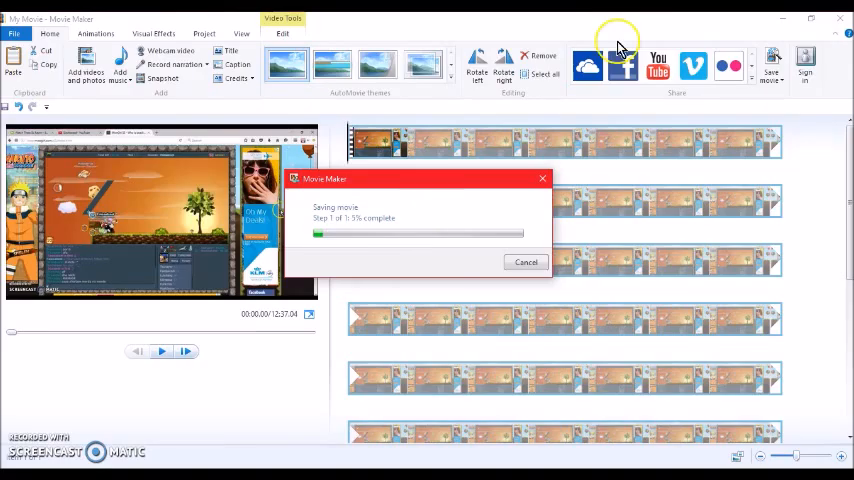
pyautogui.moveTo(385, 261)
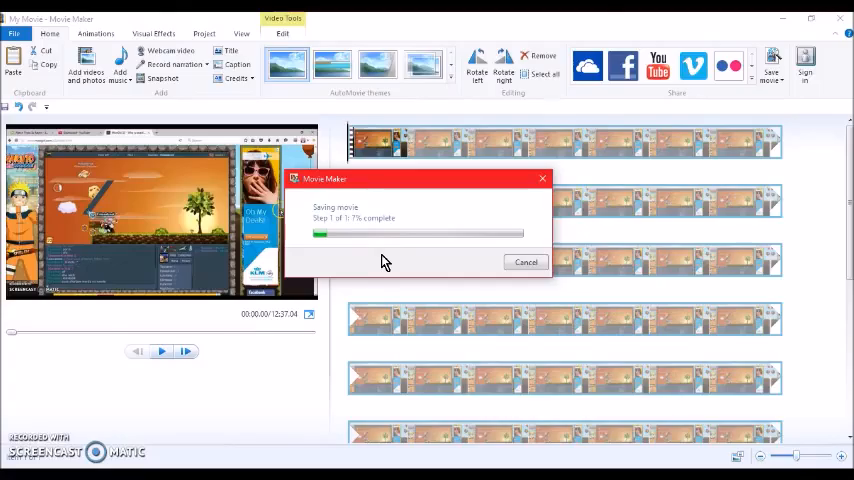
pyautogui.moveTo(407, 230)
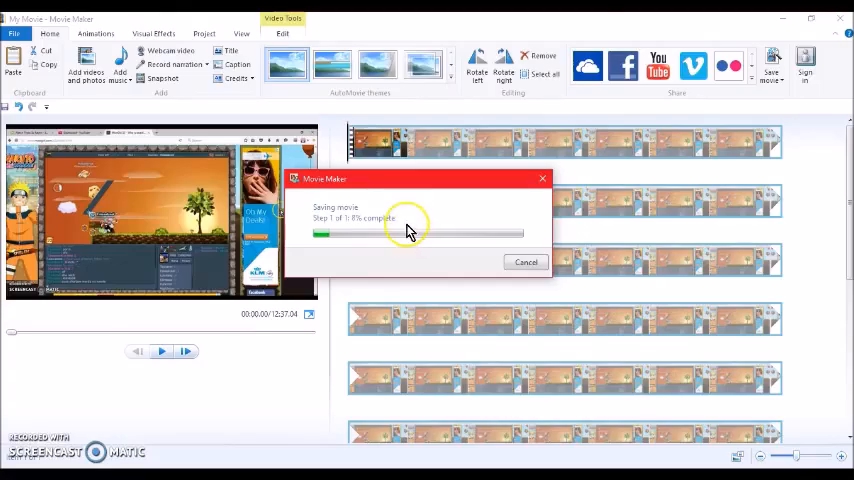
pyautogui.moveTo(408, 228)
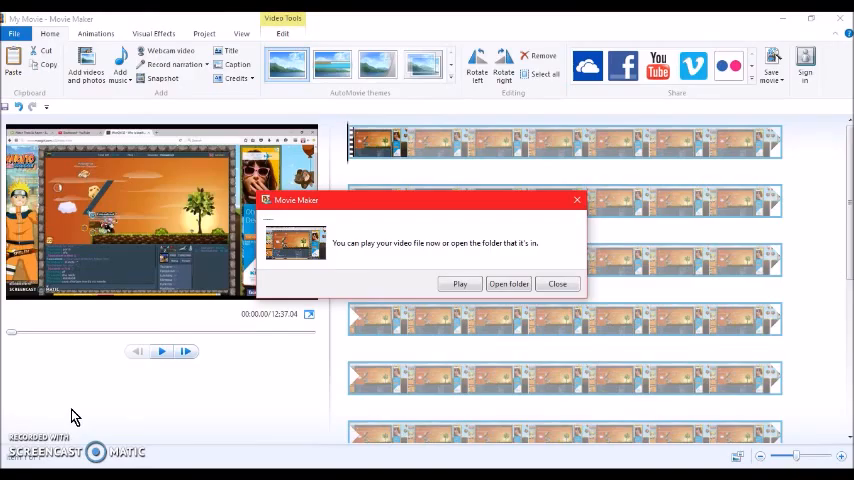
pyautogui.moveTo(420, 207)
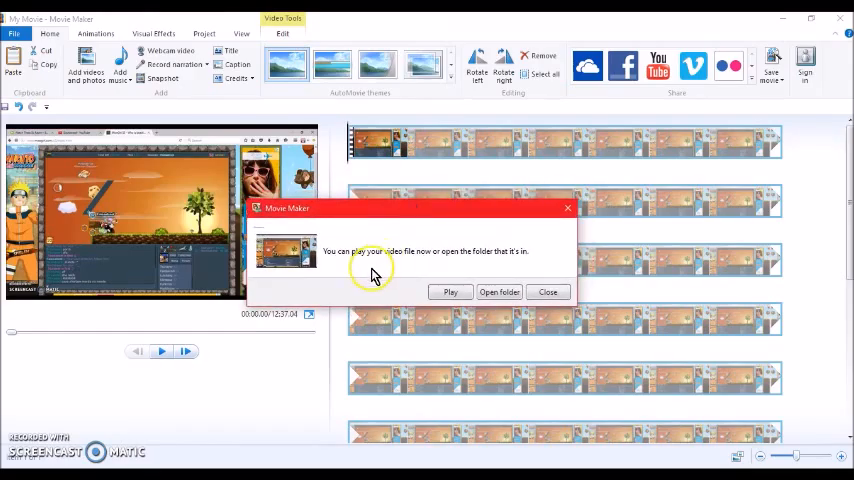
pyautogui.moveTo(457, 271)
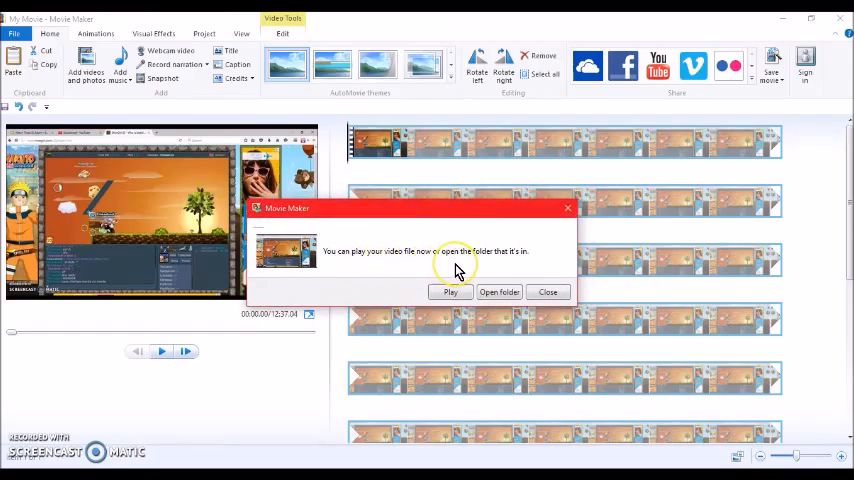
pyautogui.moveTo(520, 278)
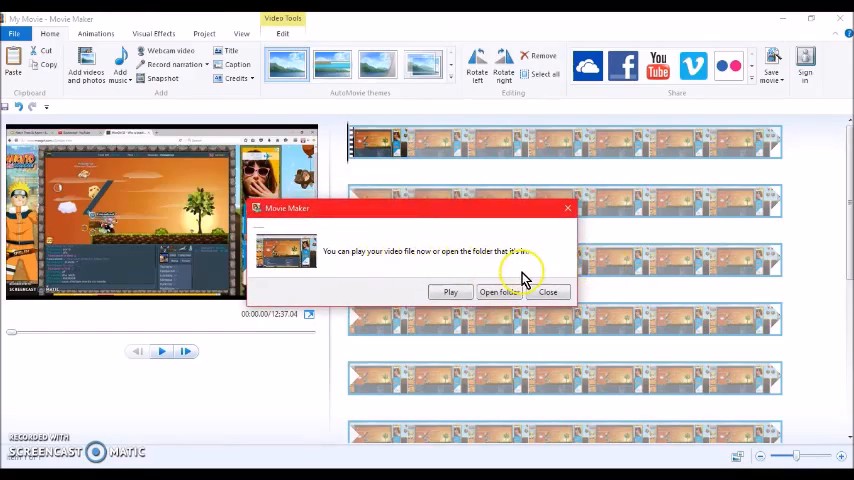
pyautogui.moveTo(448, 302)
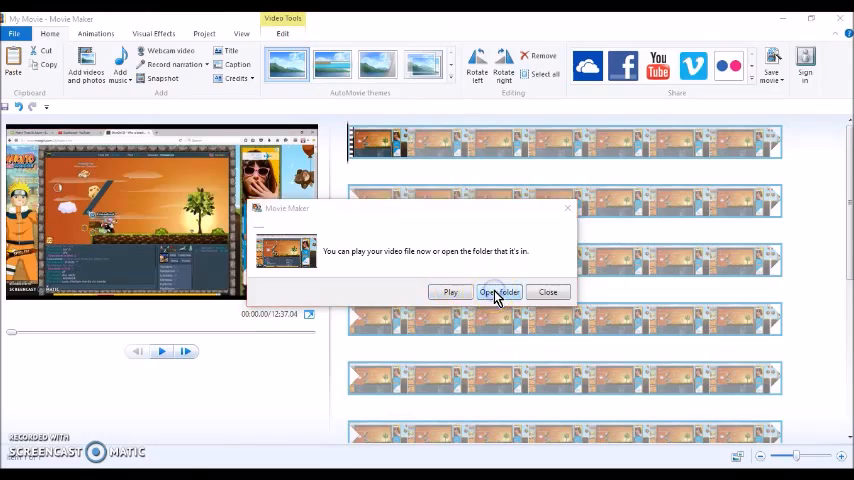
# Open the Pictures folder holding the finished micegirl video.
pyautogui.click(499, 291)
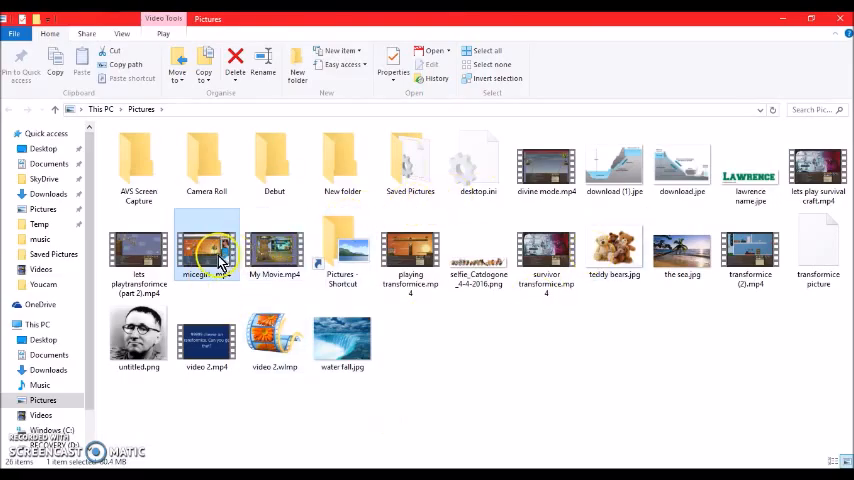
pyautogui.moveTo(207, 250)
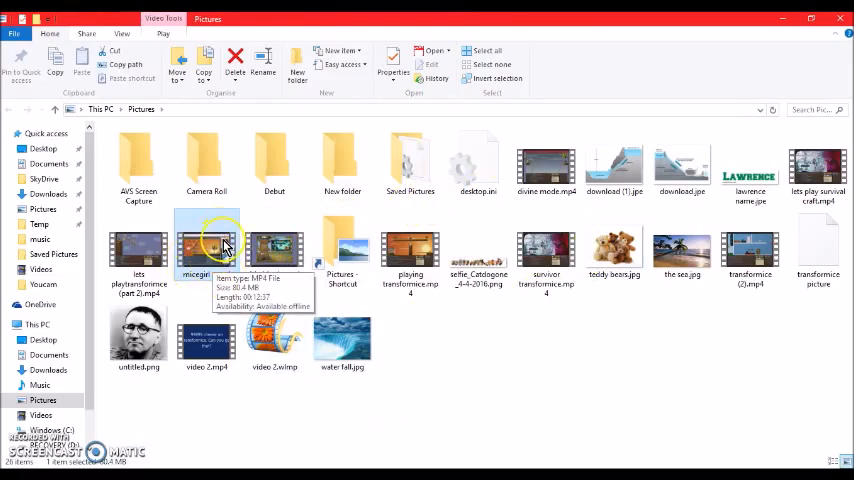
pyautogui.moveTo(812, 19)
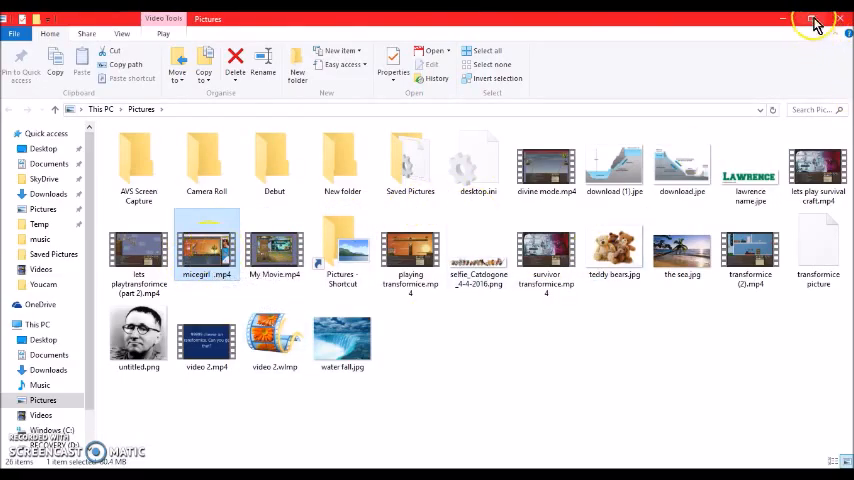
# Shrink the Pictures folder window and bring the web browser back to the front.
pyautogui.click(811, 22)
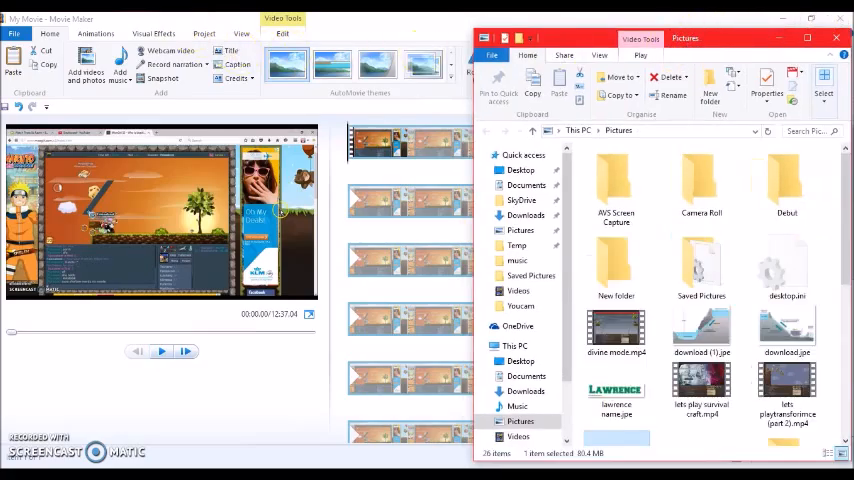
pyautogui.click(308, 21)
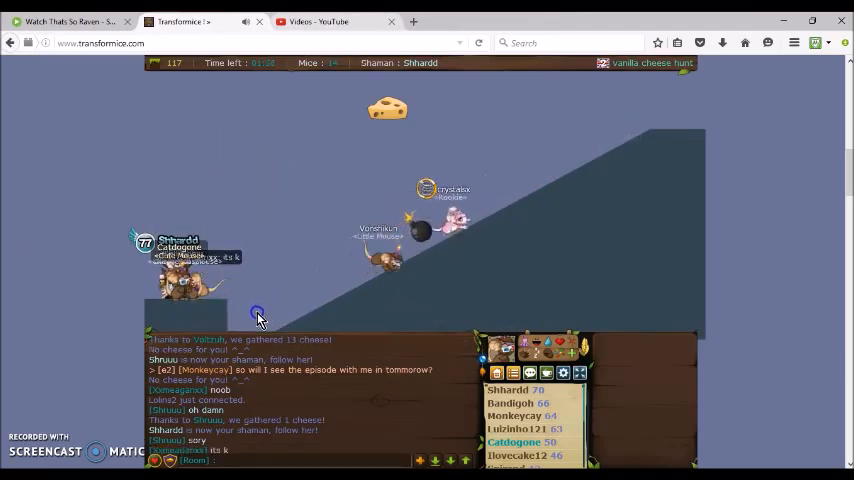
# Go to youtube.com and open the Upload page's file chooser.
pyautogui.click(413, 21)
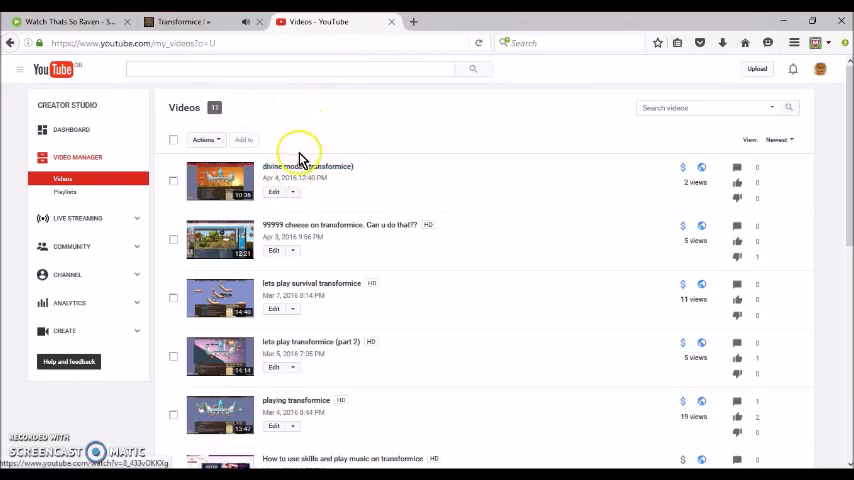
pyautogui.moveTo(528, 190)
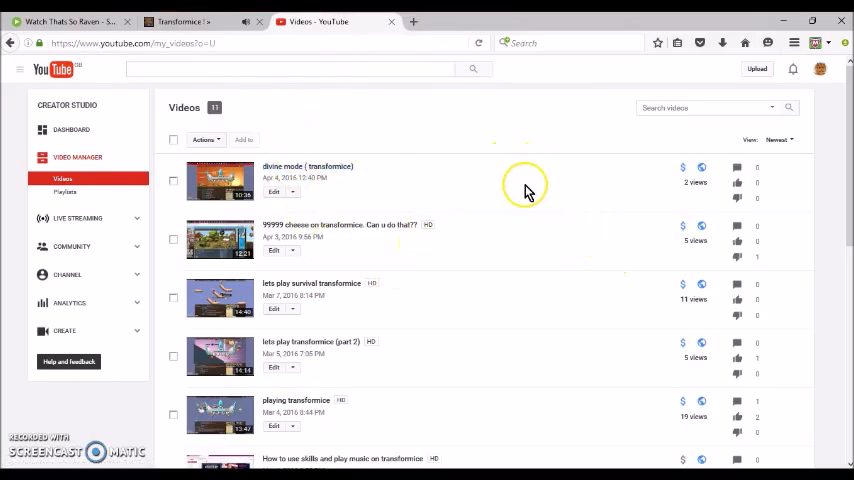
pyautogui.moveTo(757, 69)
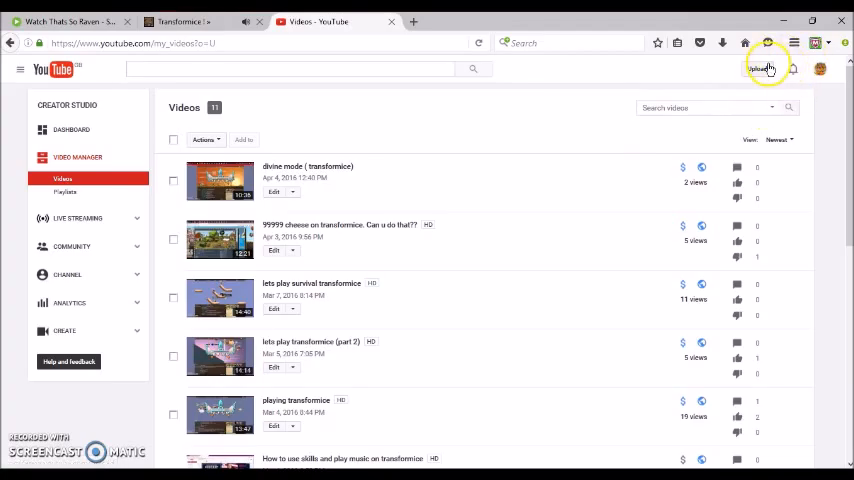
pyautogui.moveTo(821, 69)
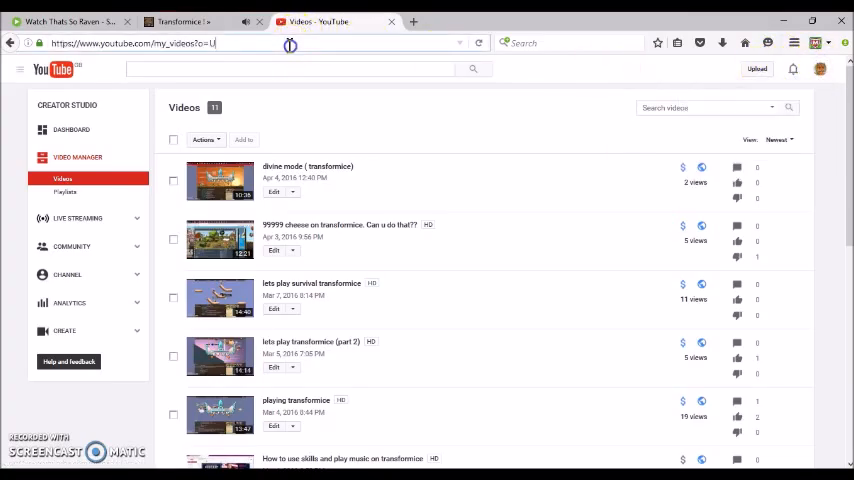
pyautogui.press('Return')
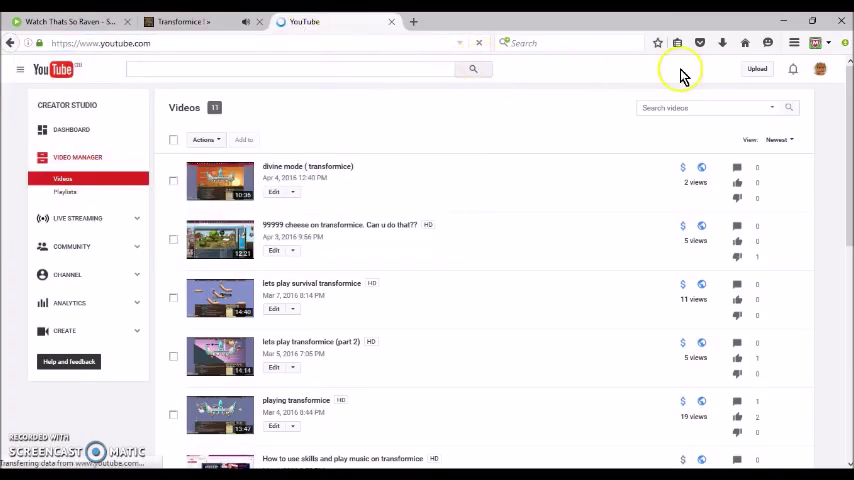
pyautogui.click(54, 69)
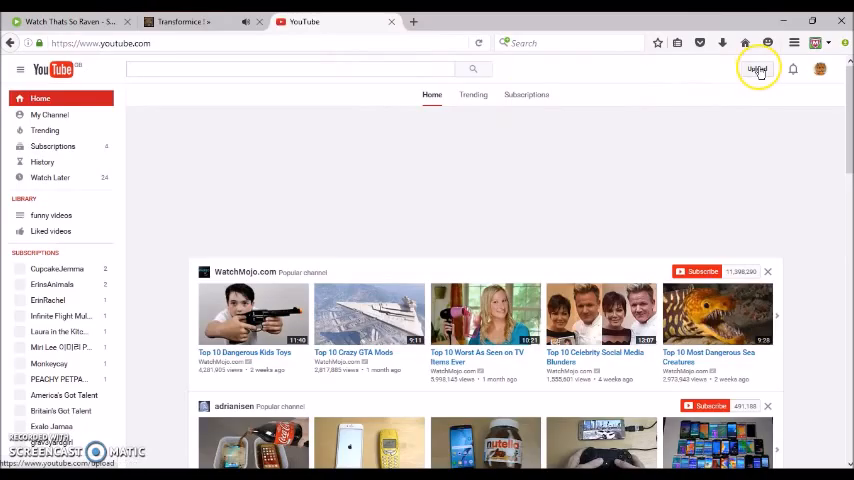
pyautogui.click(757, 68)
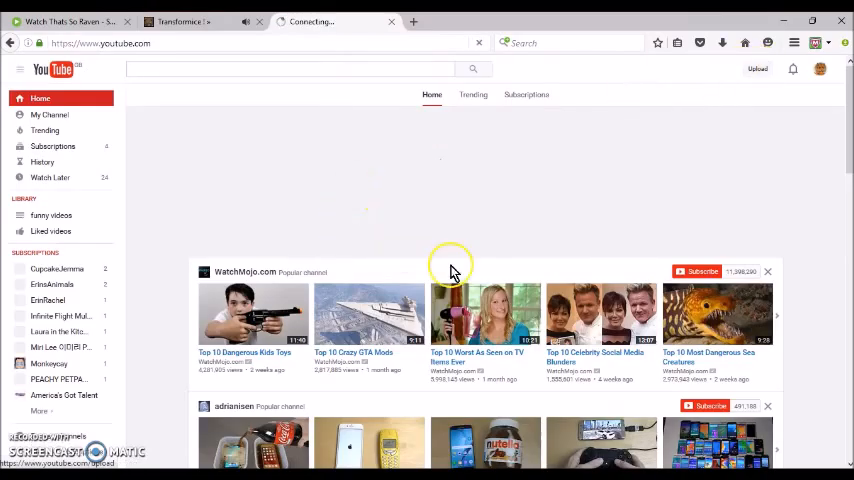
pyautogui.click(757, 69)
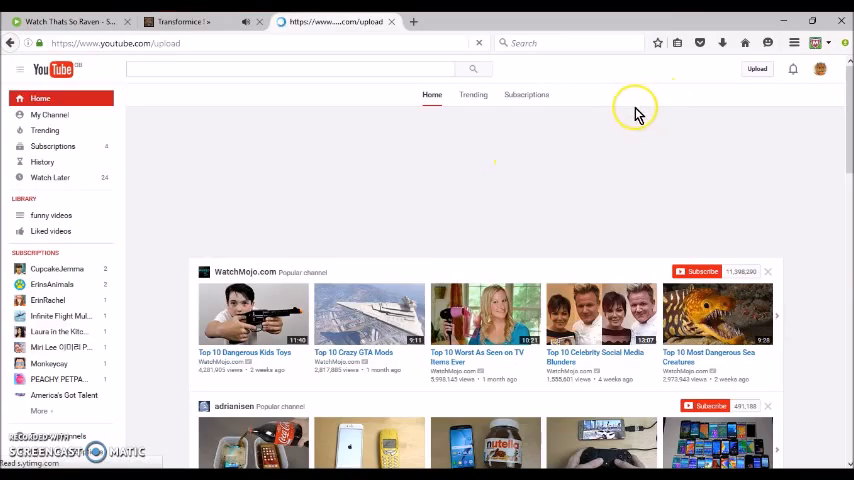
pyautogui.click(757, 68)
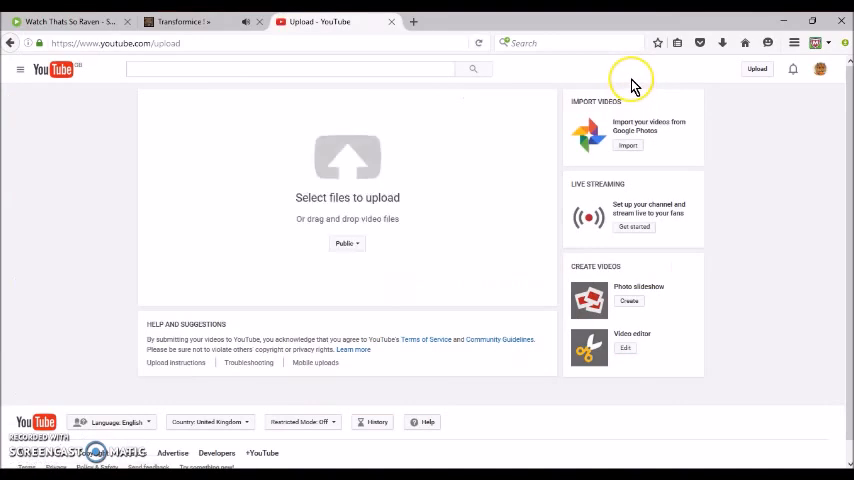
pyautogui.moveTo(428, 200)
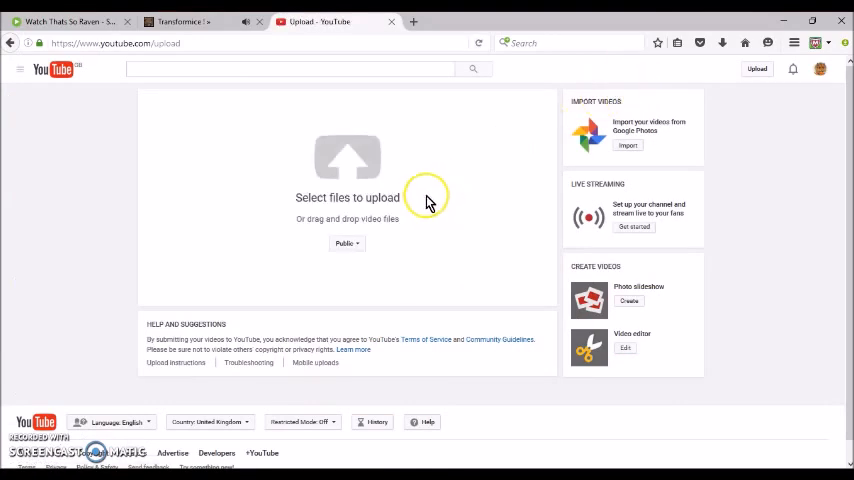
pyautogui.moveTo(268, 96)
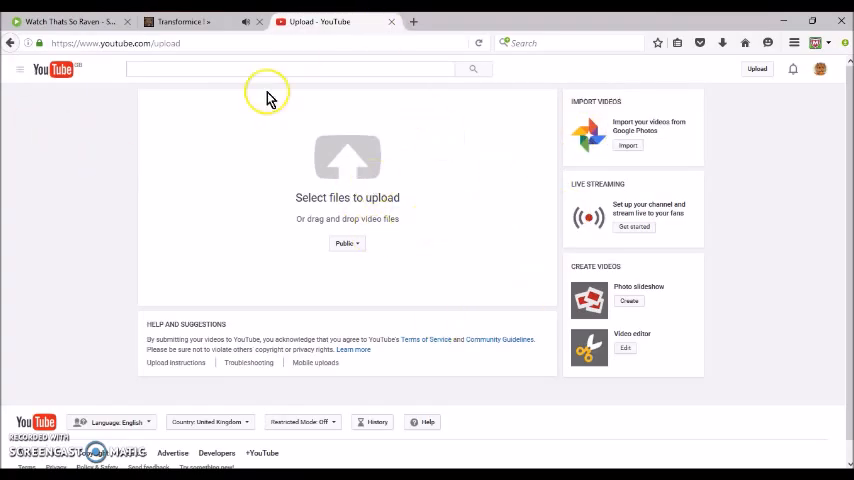
pyautogui.moveTo(527, 352)
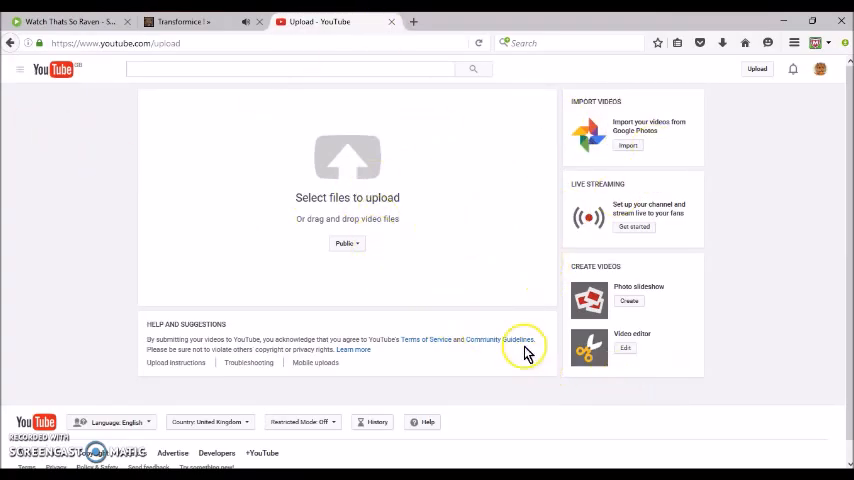
pyautogui.moveTo(346, 158)
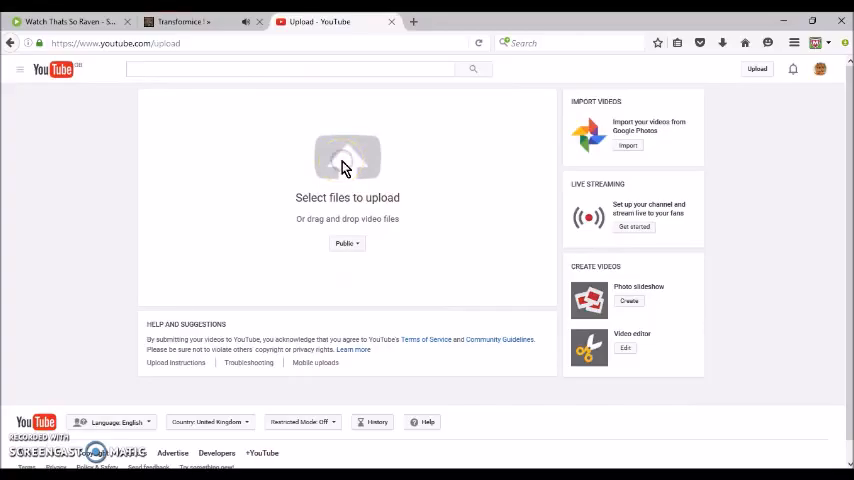
pyautogui.click(347, 160)
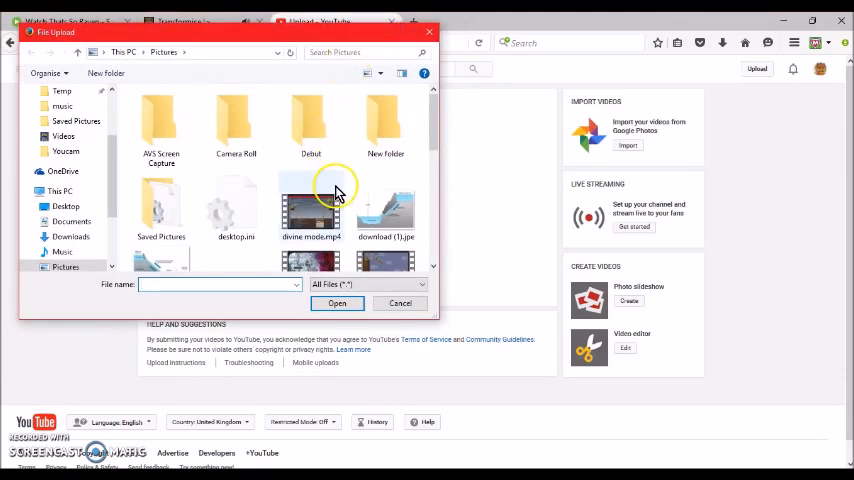
# Browse the Pictures folder and pick micegirl.mp4 for upload.
pyautogui.scroll(-3)
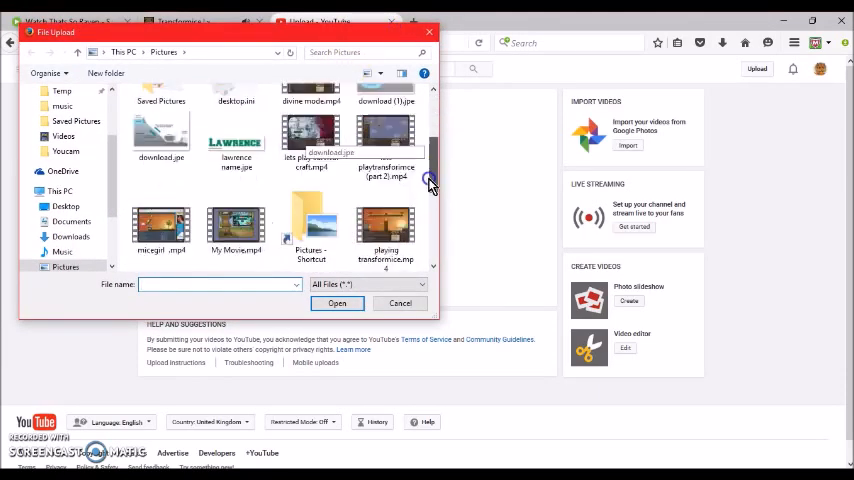
pyautogui.scroll(-3)
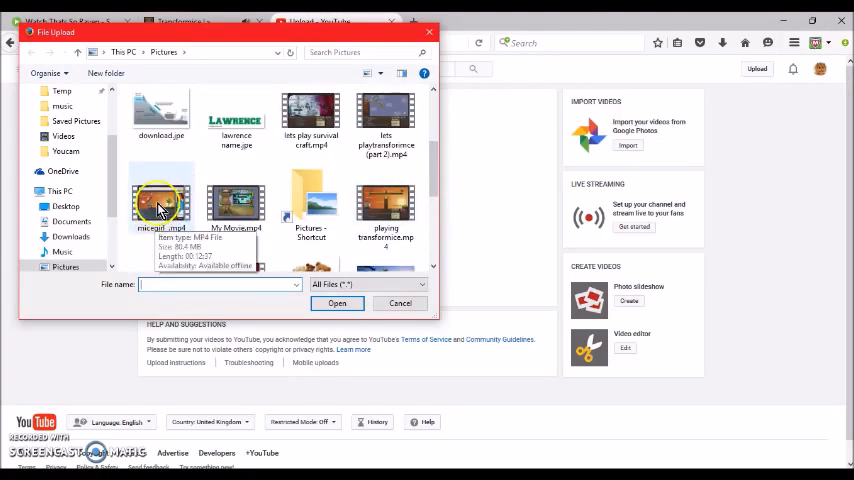
pyautogui.click(162, 200)
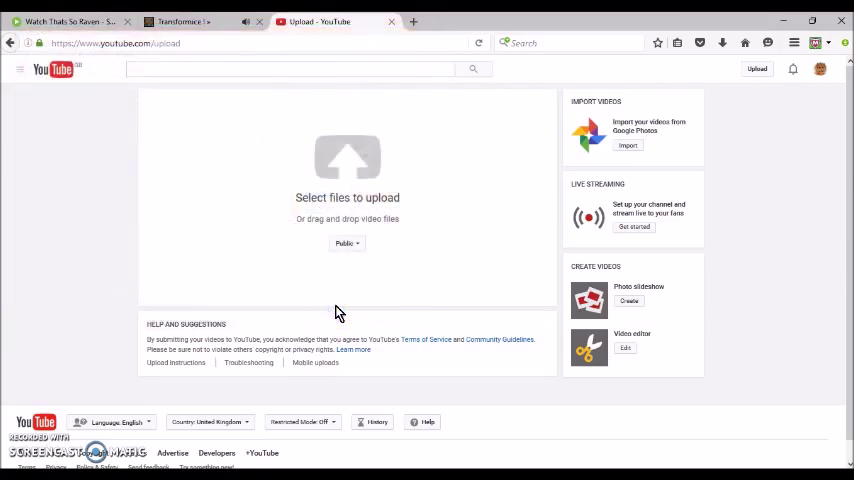
# Confirm the chosen file so the upload starts and the details form appears.
pyautogui.click(347, 160)
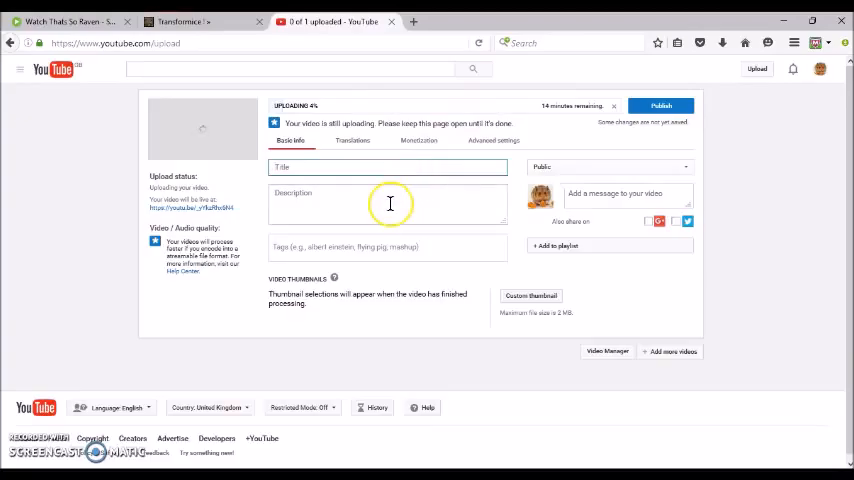
# Begin the description with a greeting and an introduction to the micegirl game.
pyautogui.click(389, 204)
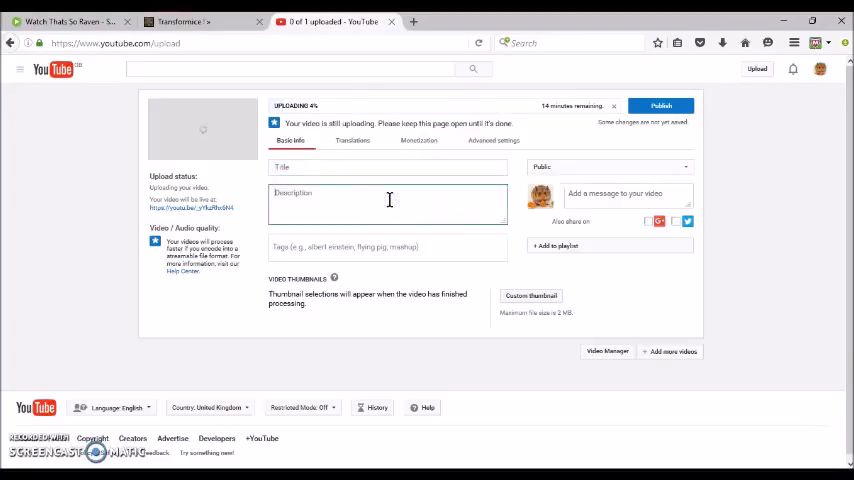
pyautogui.write('Hello g')
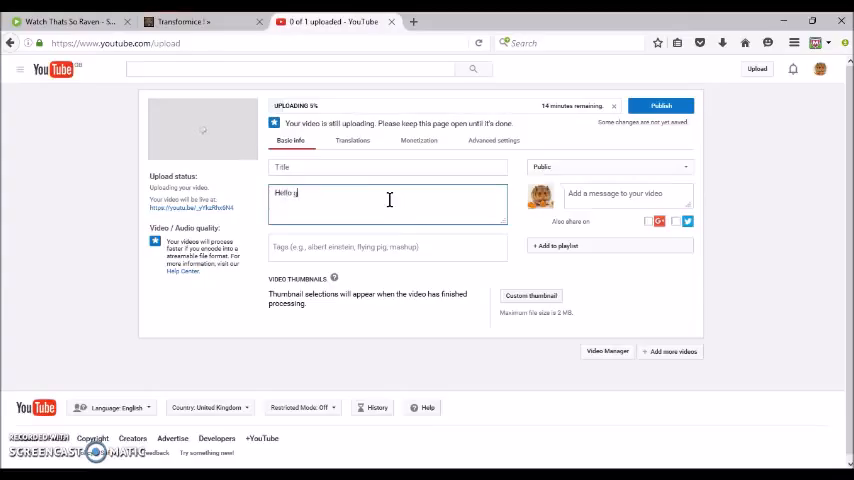
pyautogui.write('uys')
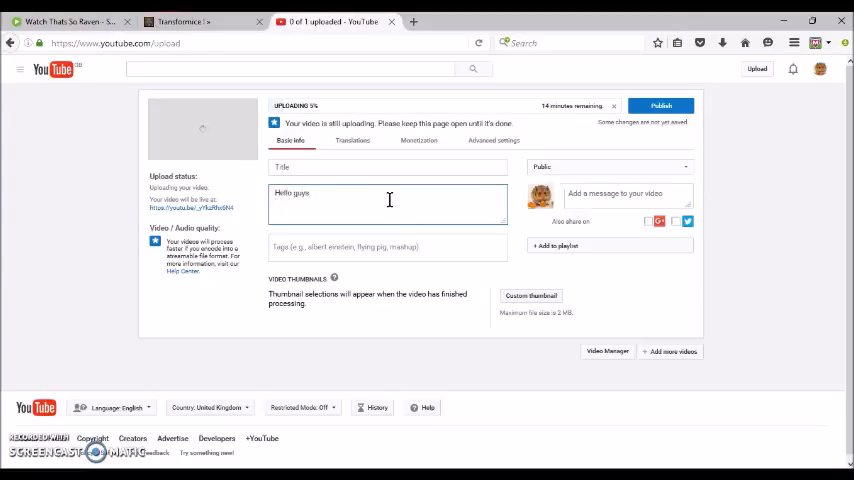
pyautogui.write('1')
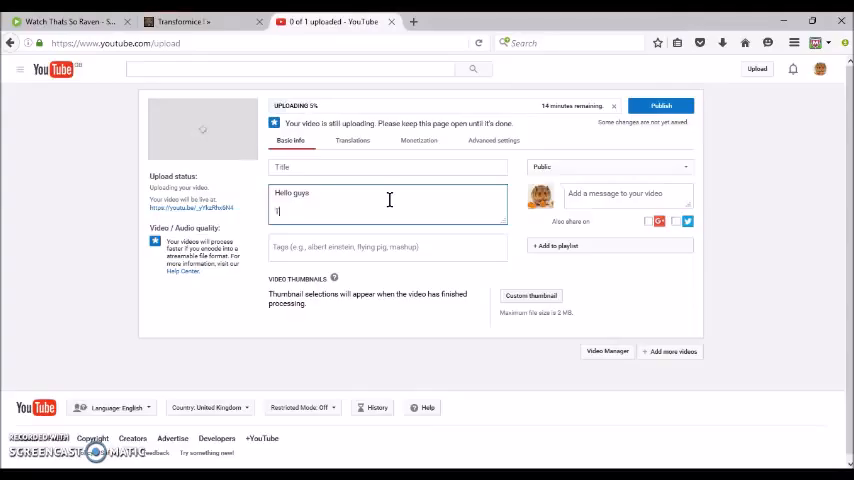
pyautogui.write('Today I sha')
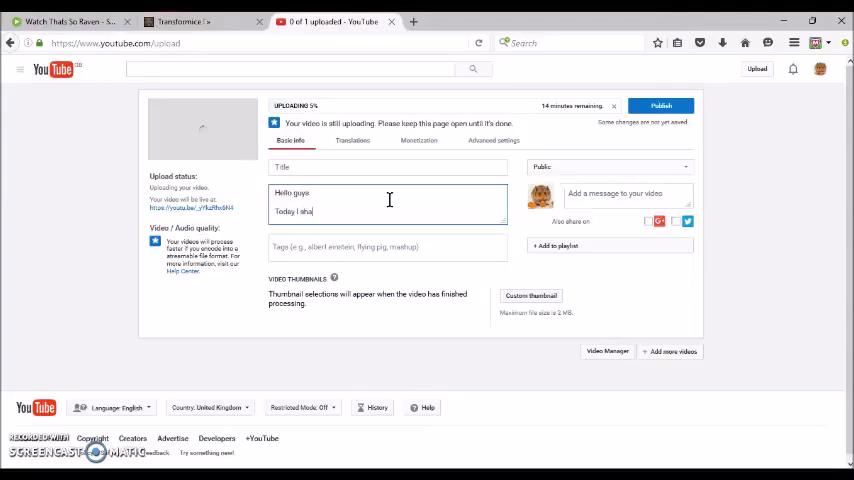
pyautogui.write('ll just')
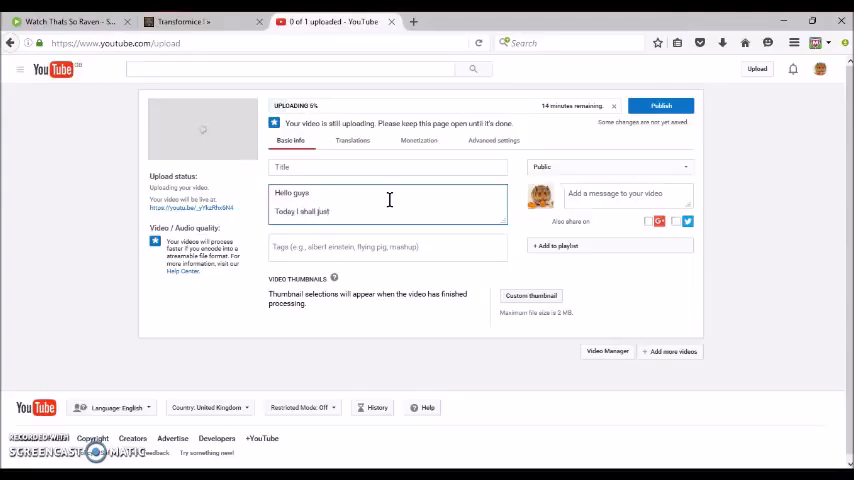
pyautogui.write('show you the game called')
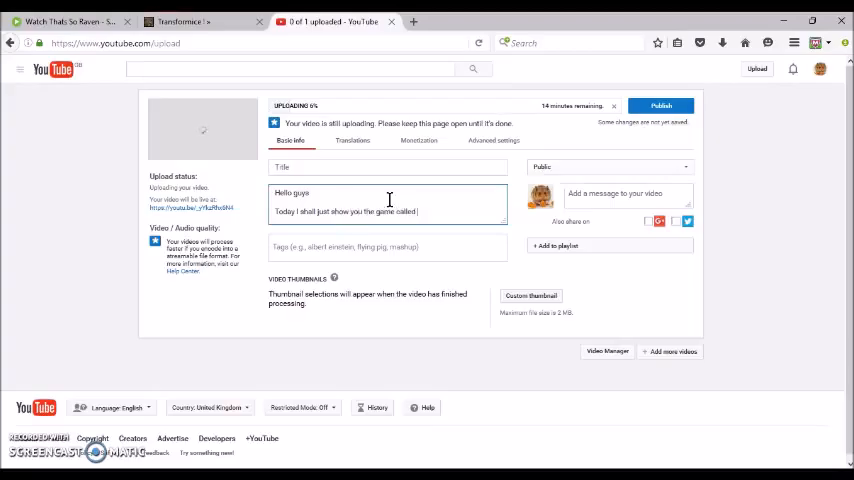
pyautogui.write('micegirl')
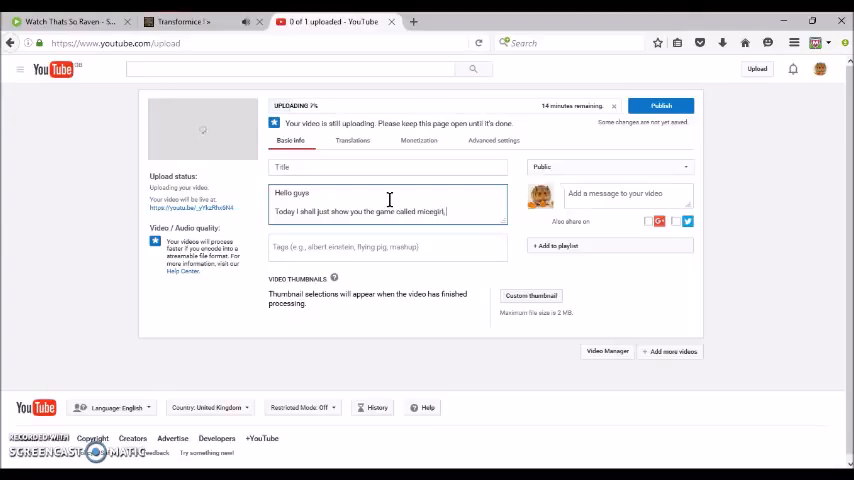
pyautogui.write(', that is like transformice but its not transformice.')
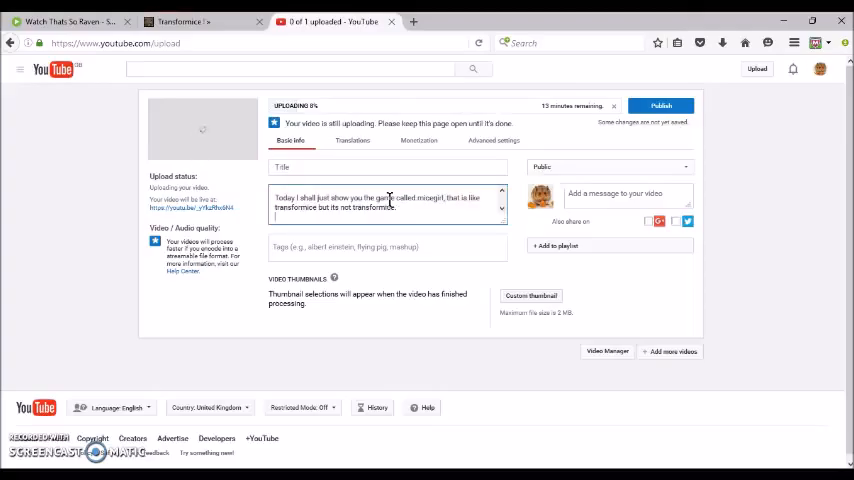
# Add the score-out-of-10 note, hopes viewers enjoy, comment/subscribe/like requests and thanks.
pyautogui.write('I will be g')
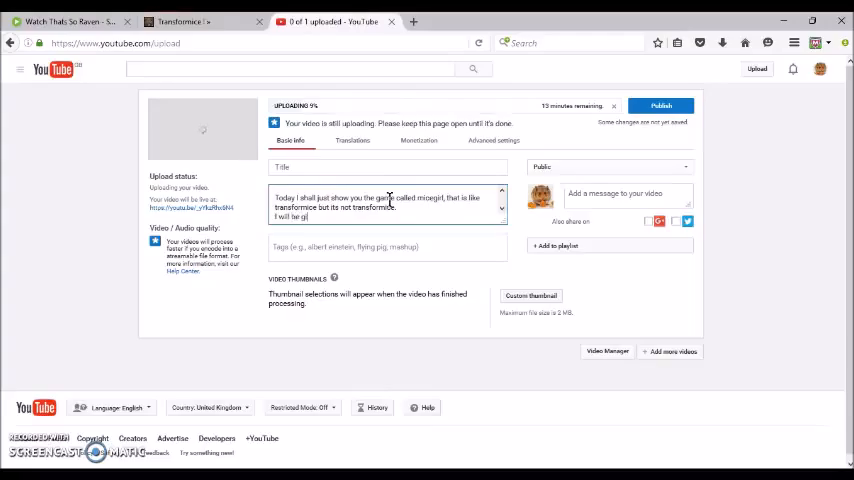
pyautogui.write('iving it')
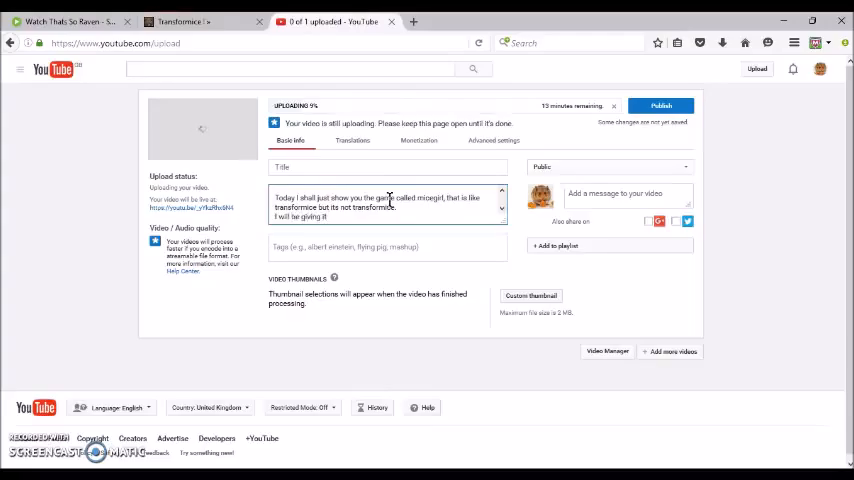
pyautogui.write('a score out of 10')
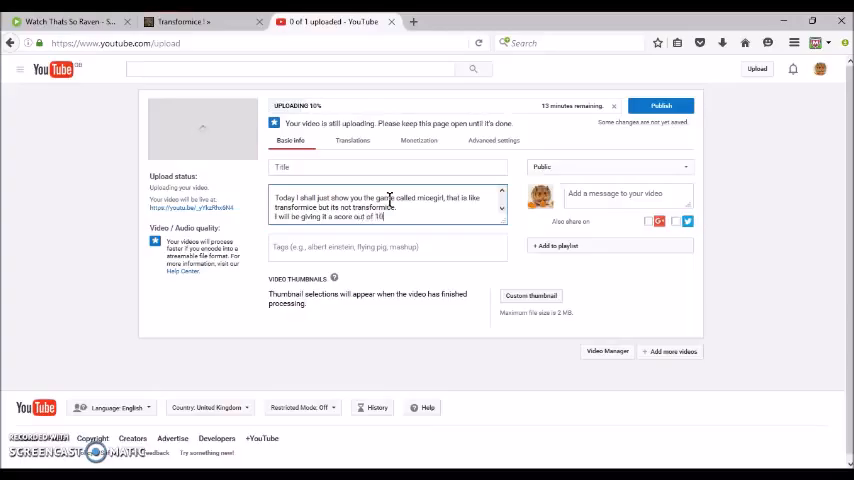
pyautogui.write('H')
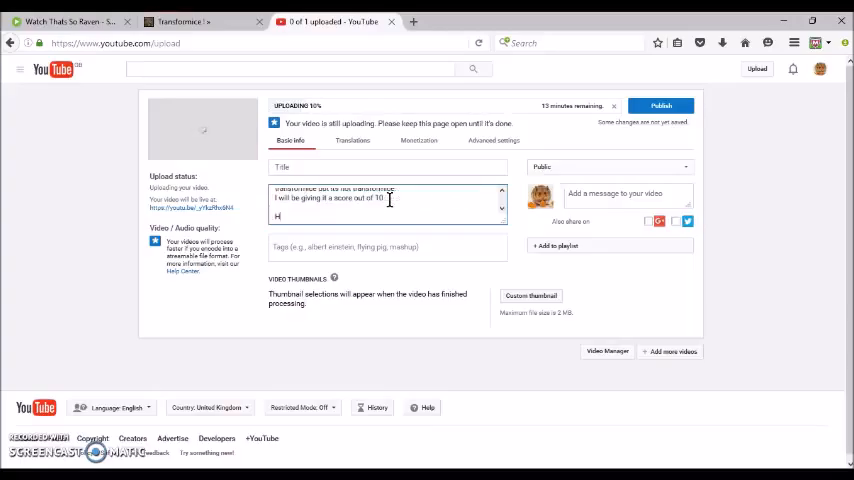
pyautogui.write('ope that you')
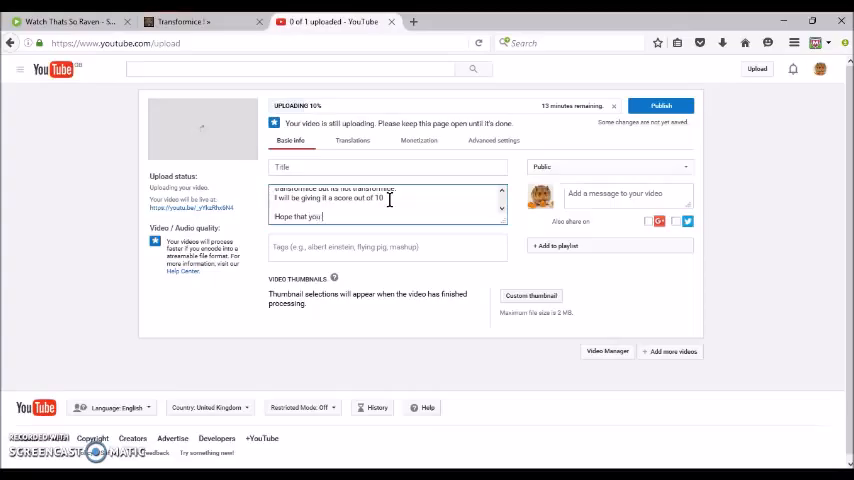
pyautogui.write('enjoy!! 0')
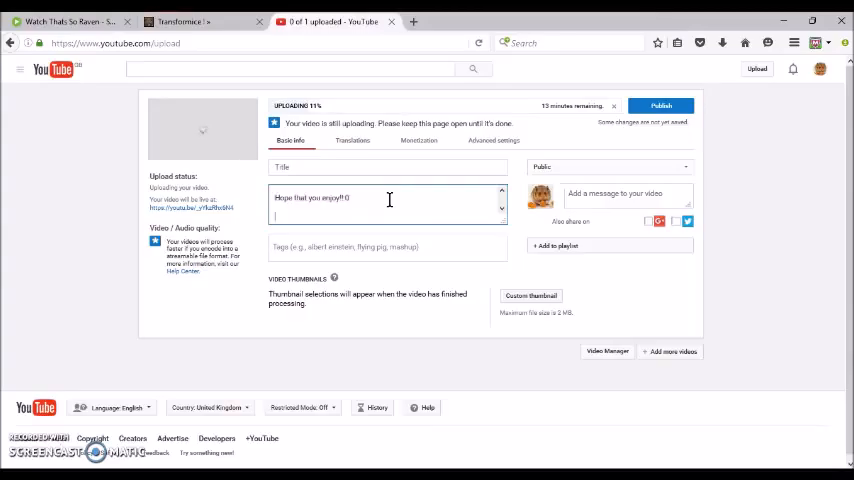
pyautogui.write('please: comment, subscribe')
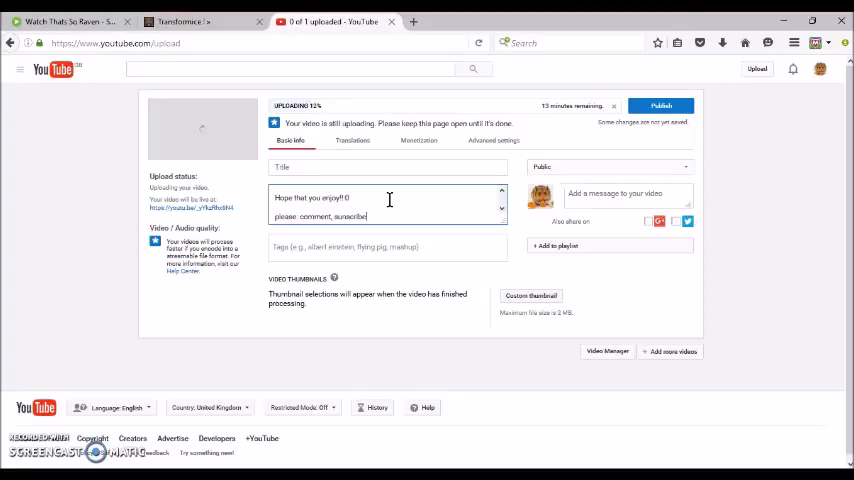
pyautogui.write(', like the video')
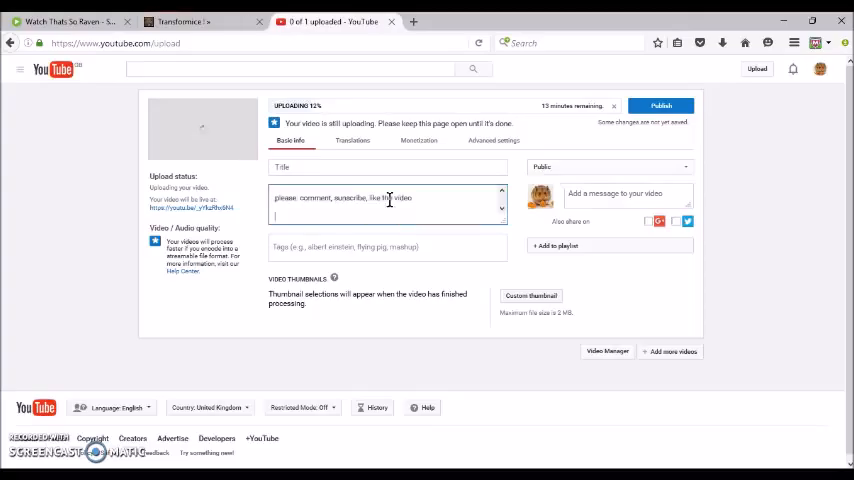
pyautogui.write('thank you')
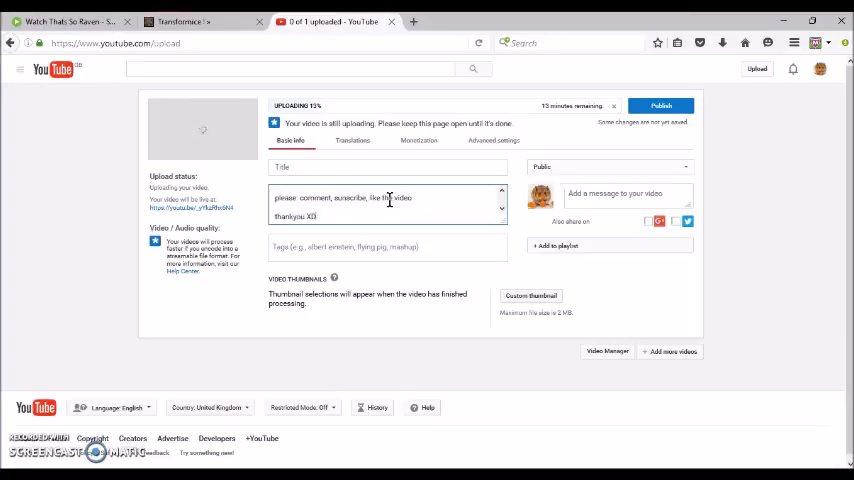
pyautogui.moveTo(492, 187)
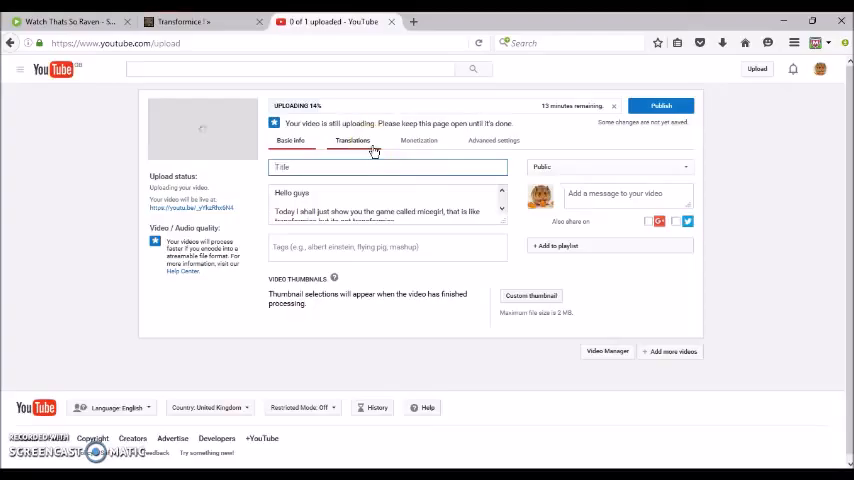
# Enter the title 'Micegirl - (score out of 10) is it good?' for the upload.
pyautogui.write('Micegirl - score')
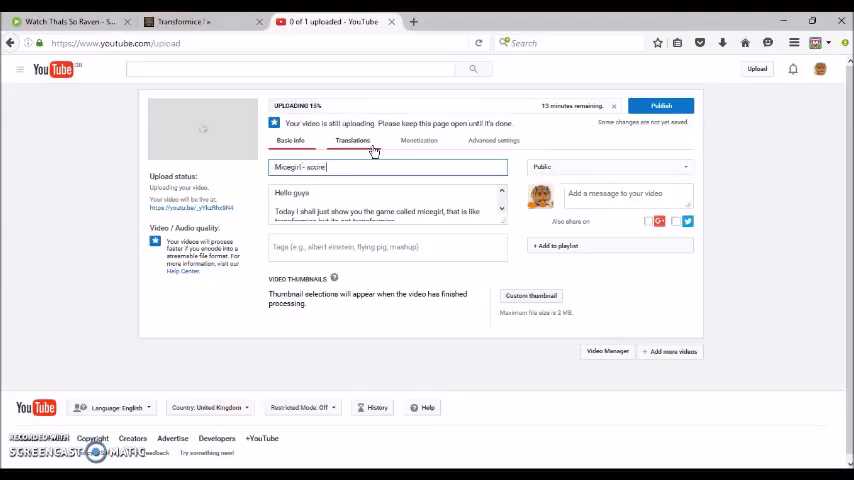
pyautogui.write('out of 10) is')
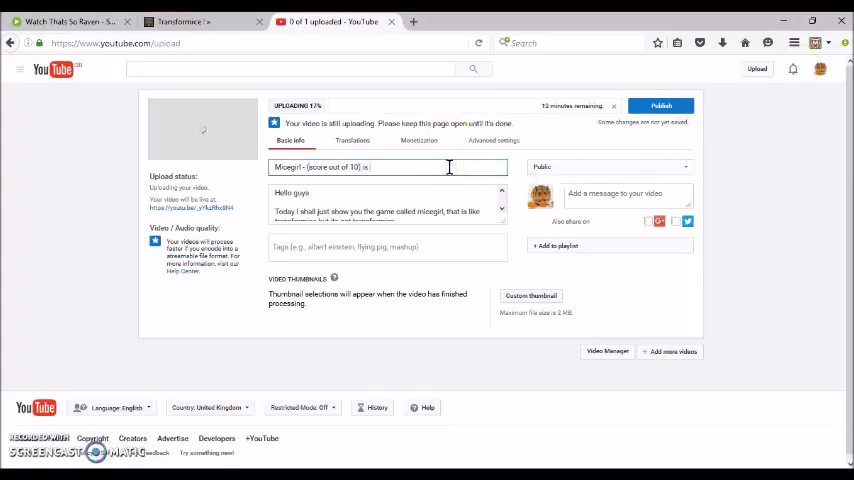
pyautogui.write('it good?')
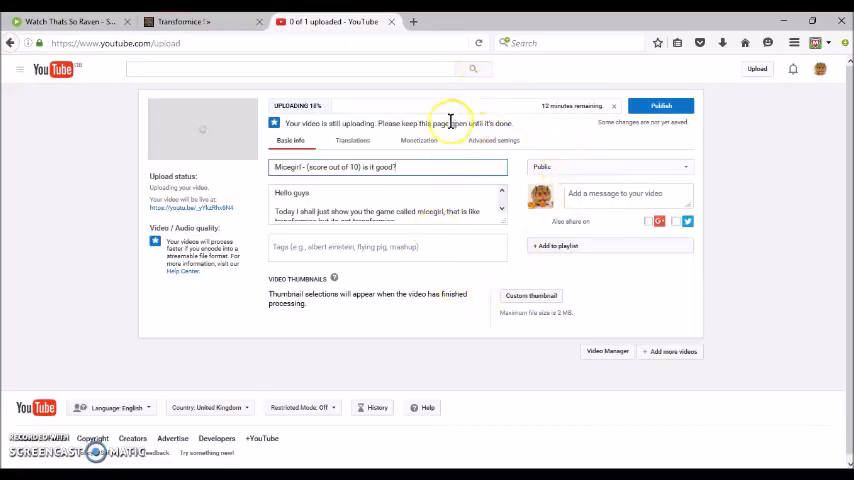
# Review the Monetization and Translations tabs, then return to Basic info.
pyautogui.click(418, 140)
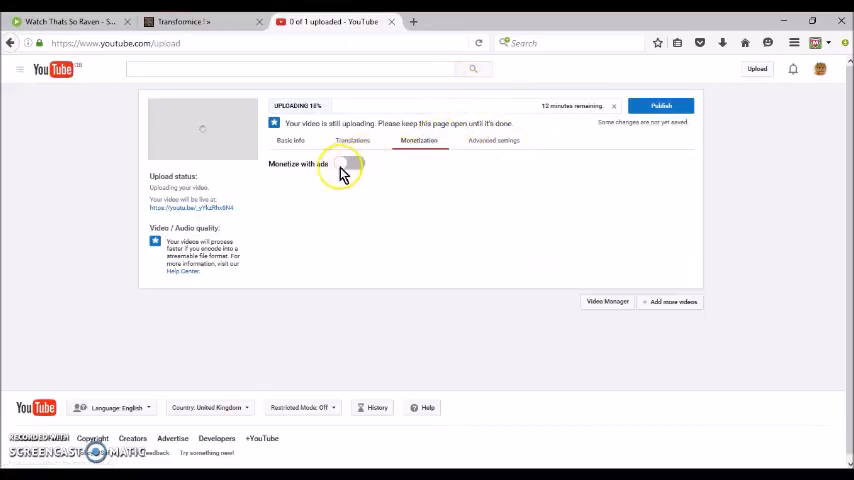
pyautogui.click(351, 163)
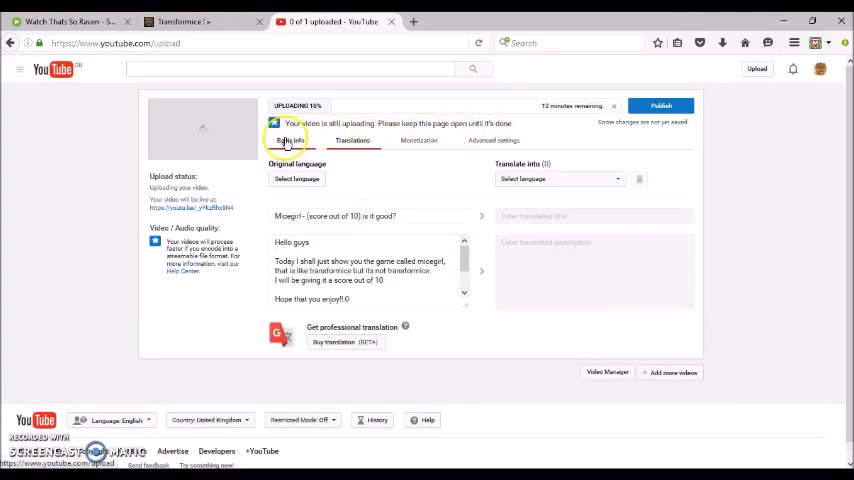
pyautogui.click(289, 140)
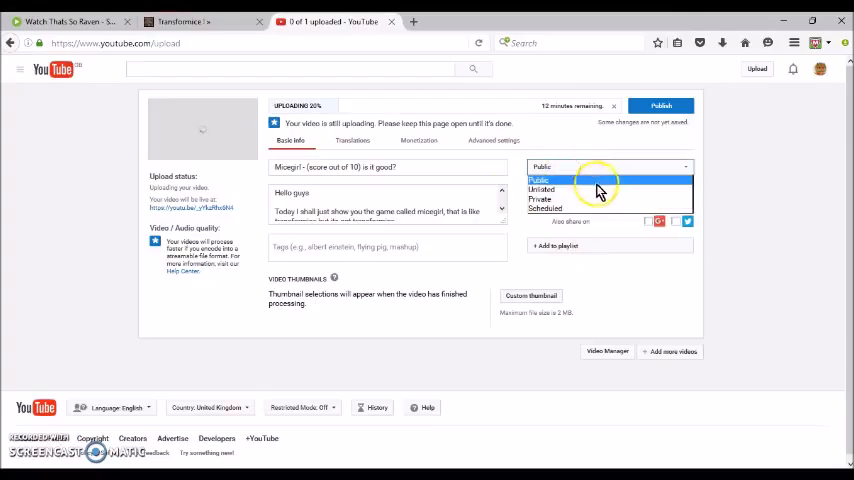
pyautogui.moveTo(593, 189)
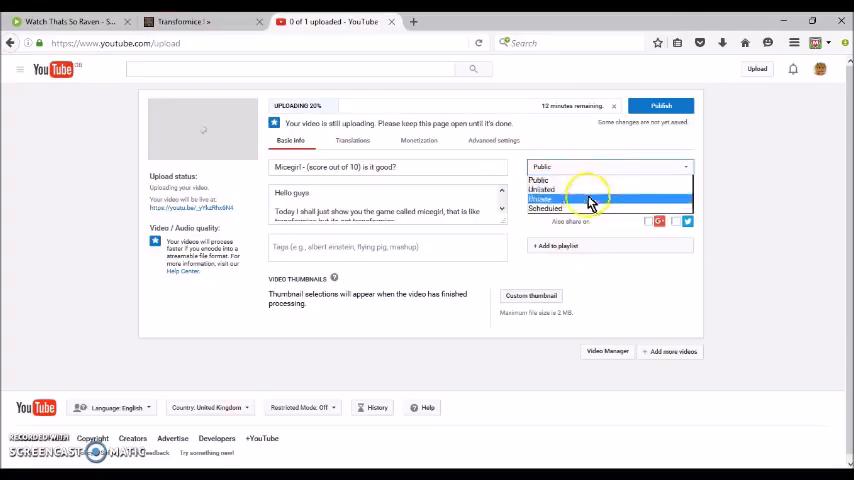
pyautogui.moveTo(609, 180)
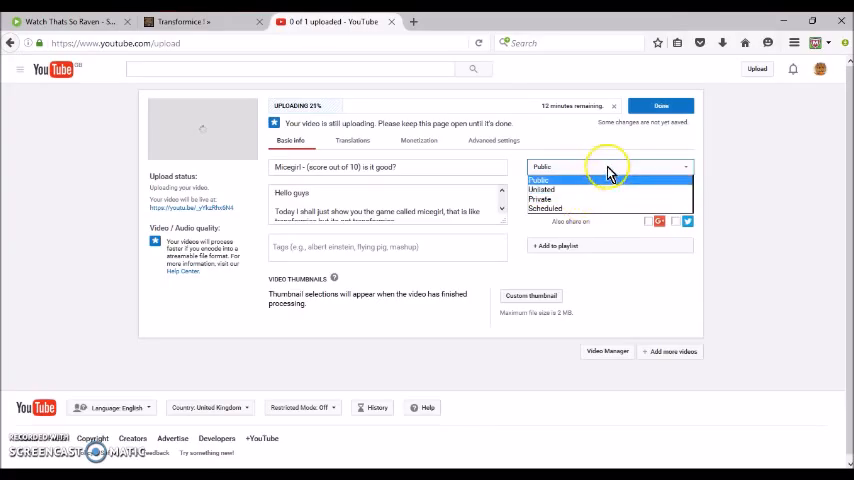
# Leave visibility set to Public and save the video details with Done.
pyautogui.click(540, 181)
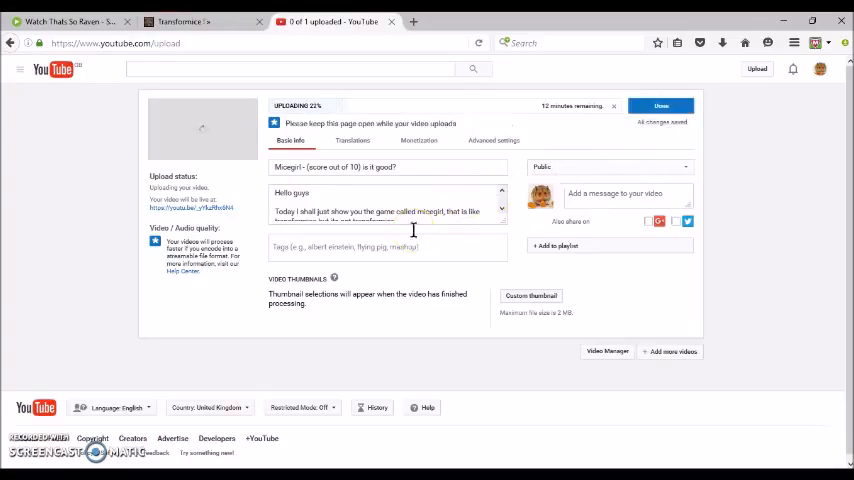
pyautogui.click(661, 106)
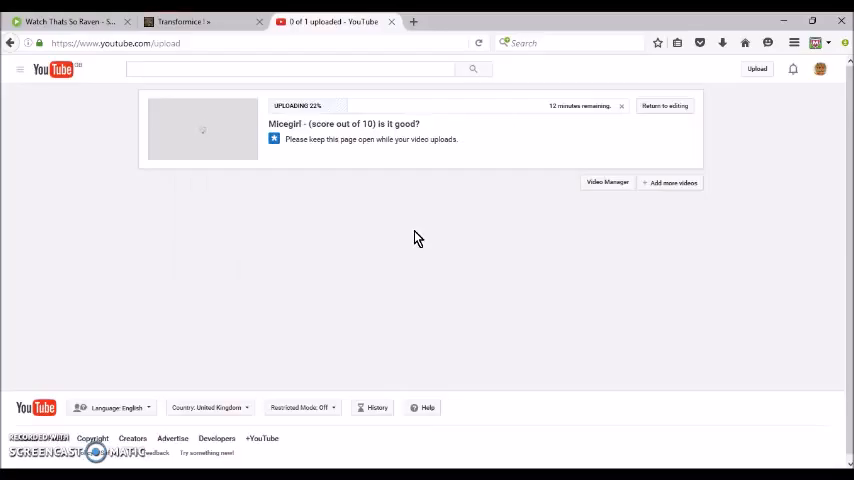